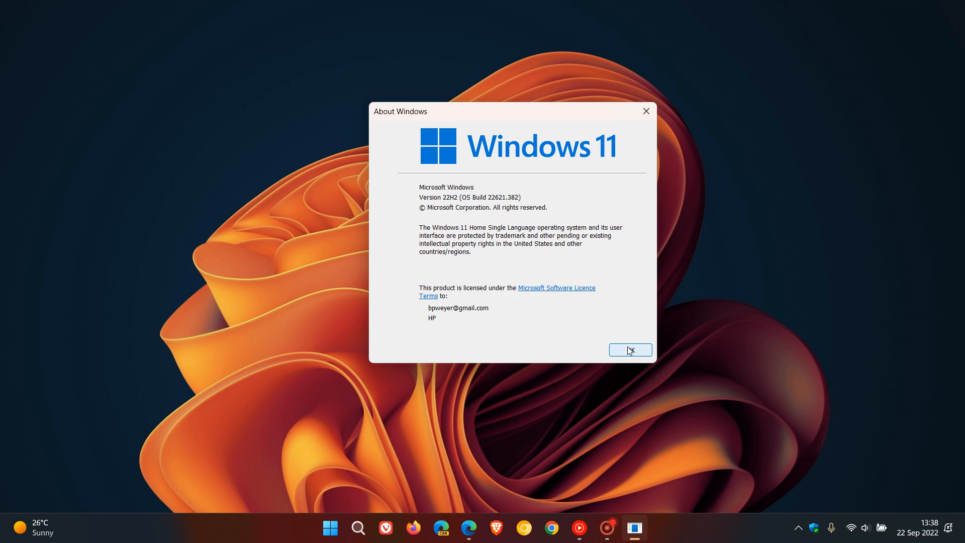
# Step: Close the About Windows box showing version 22H2 and open the Start menu
pyautogui.click(630, 350)
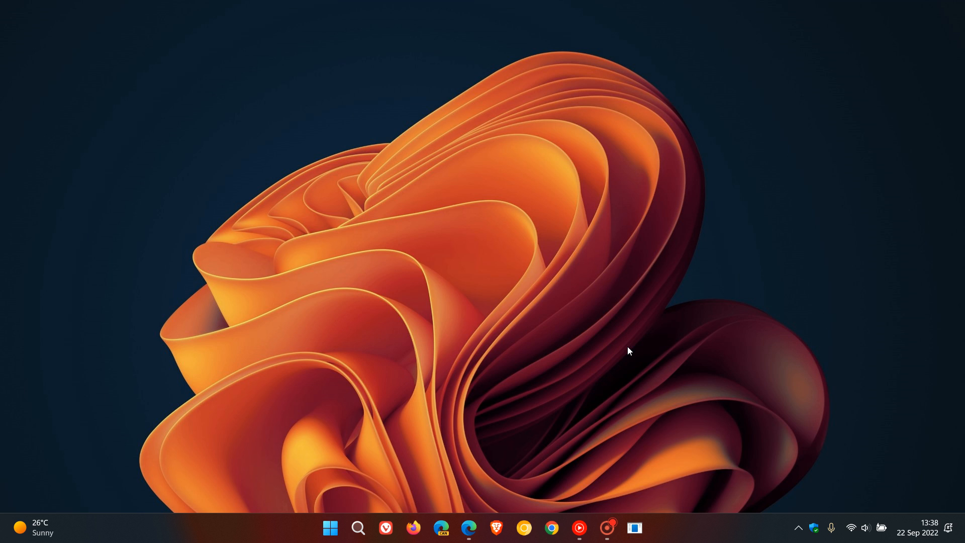
pyautogui.moveTo(367, 448)
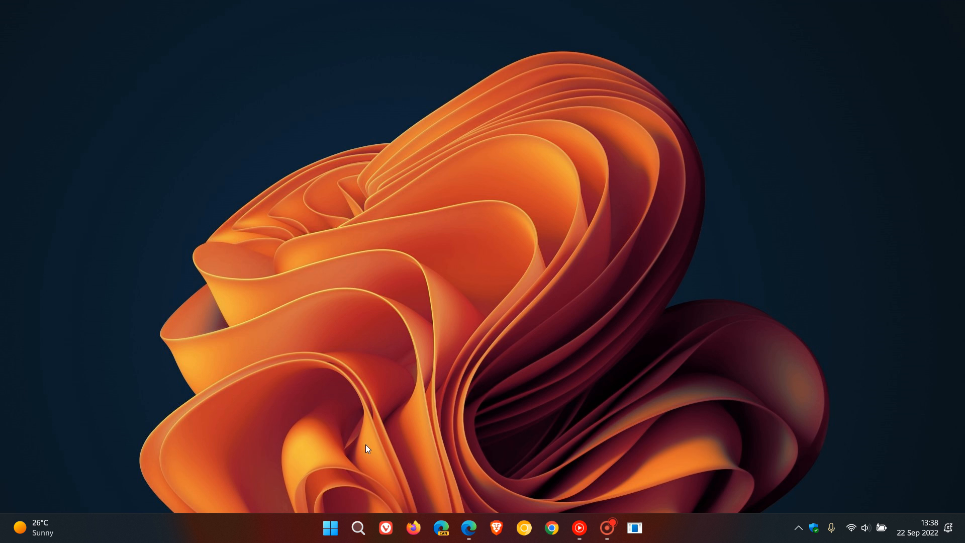
pyautogui.click(330, 528)
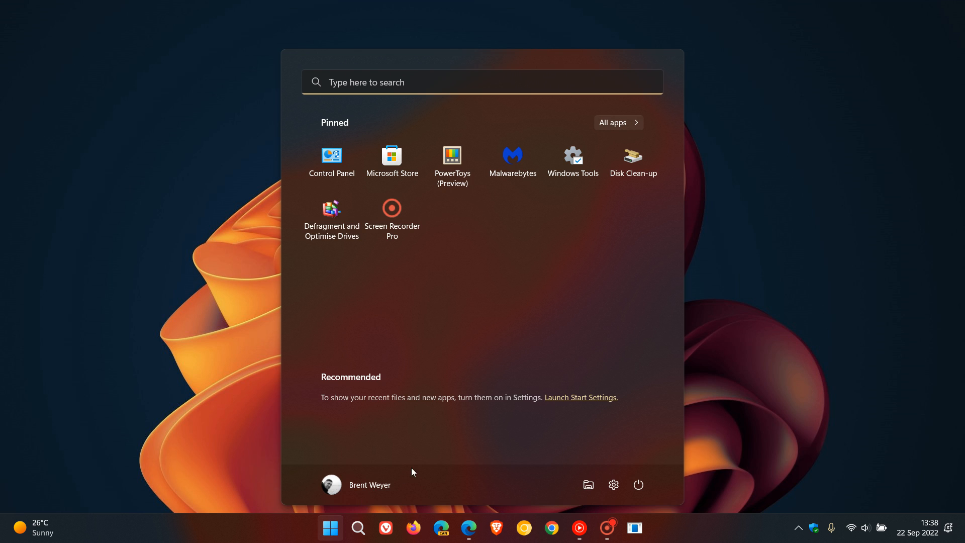
# Step: Launch Settings from the Start menu and go to the Windows Update page
pyautogui.click(613, 485)
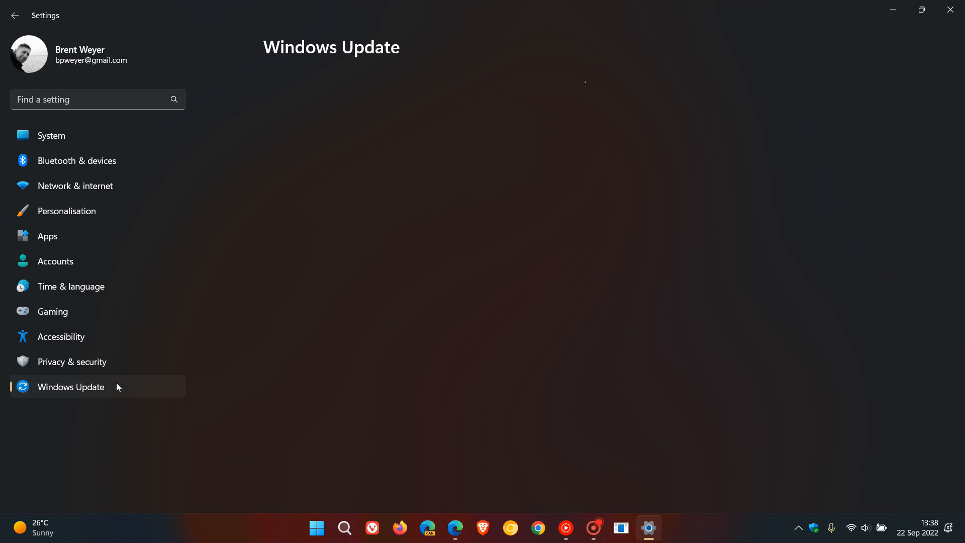
pyautogui.click(70, 386)
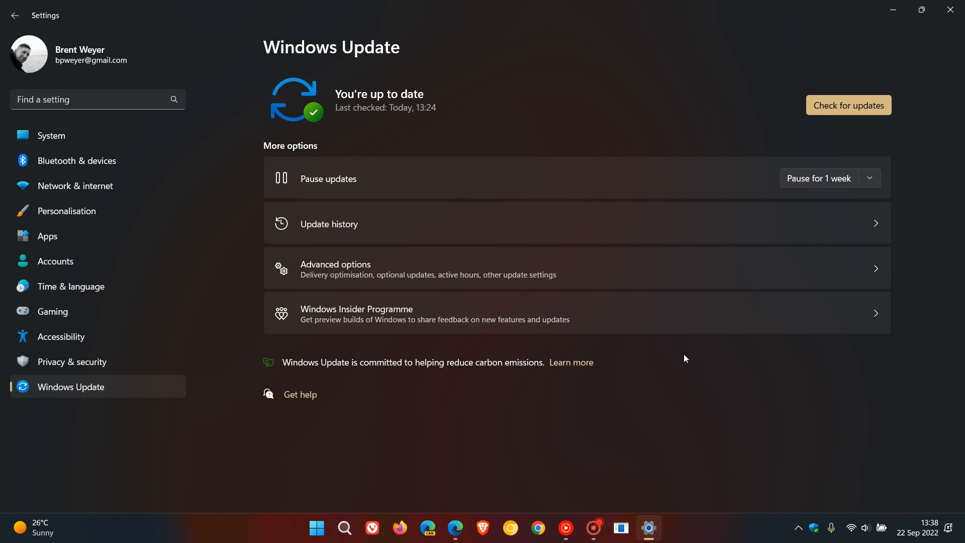
pyautogui.moveTo(687, 362)
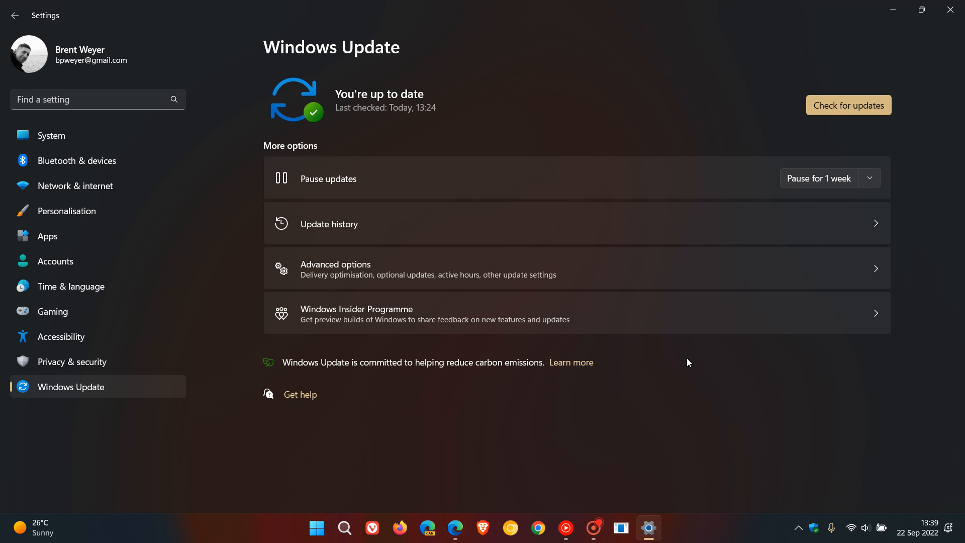
pyautogui.moveTo(511, 123)
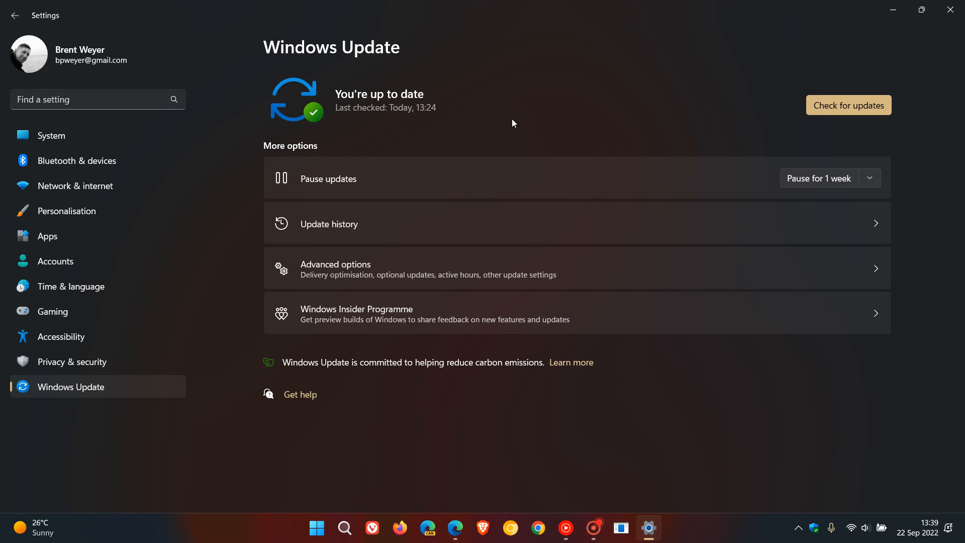
pyautogui.moveTo(657, 127)
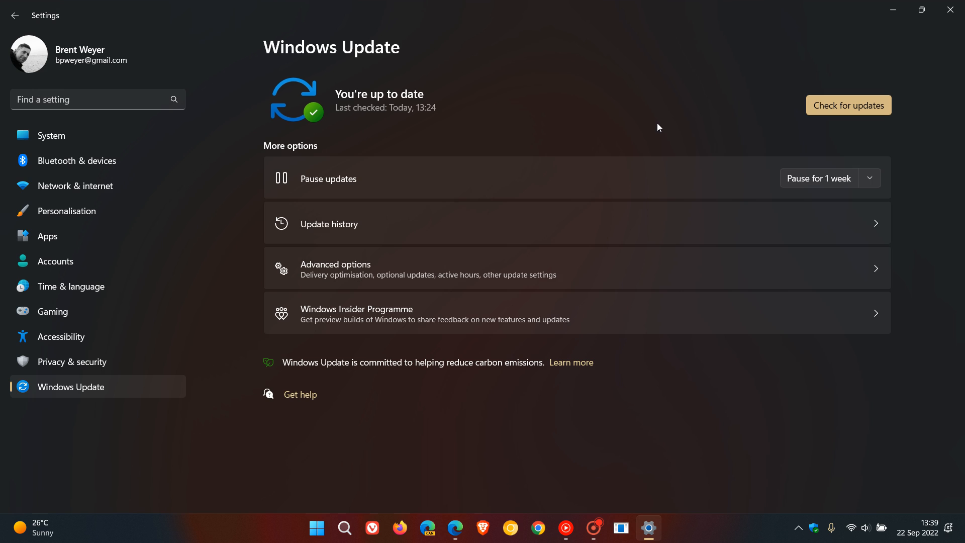
pyautogui.moveTo(674, 205)
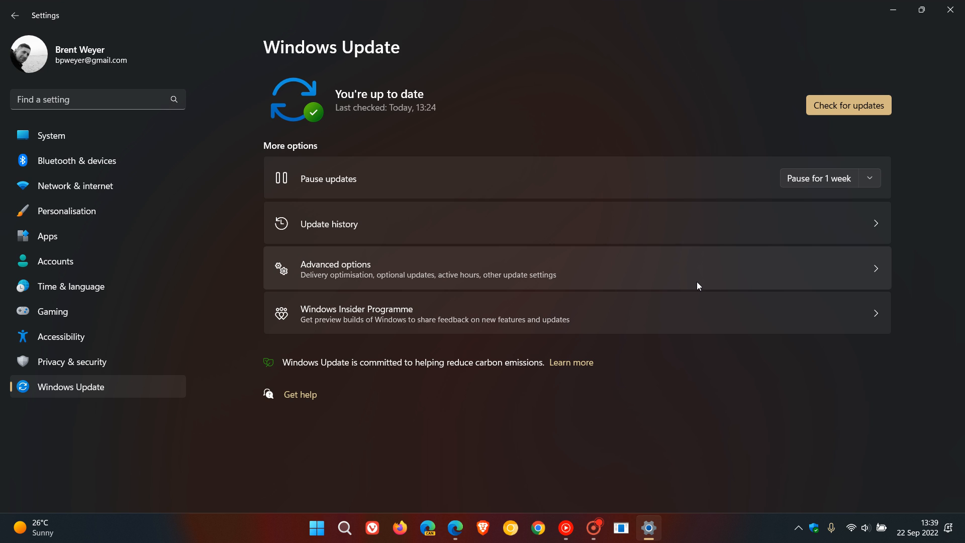
pyautogui.moveTo(707, 368)
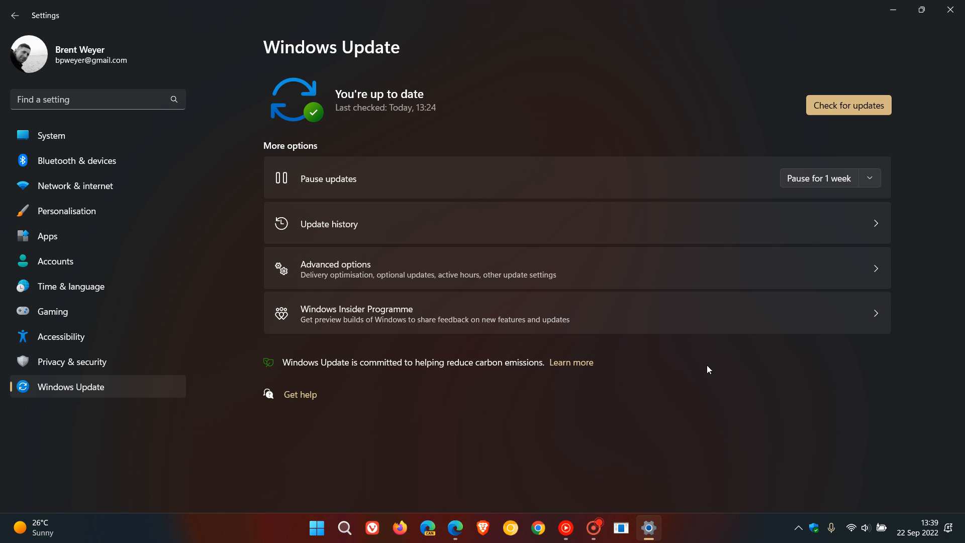
pyautogui.moveTo(700, 362)
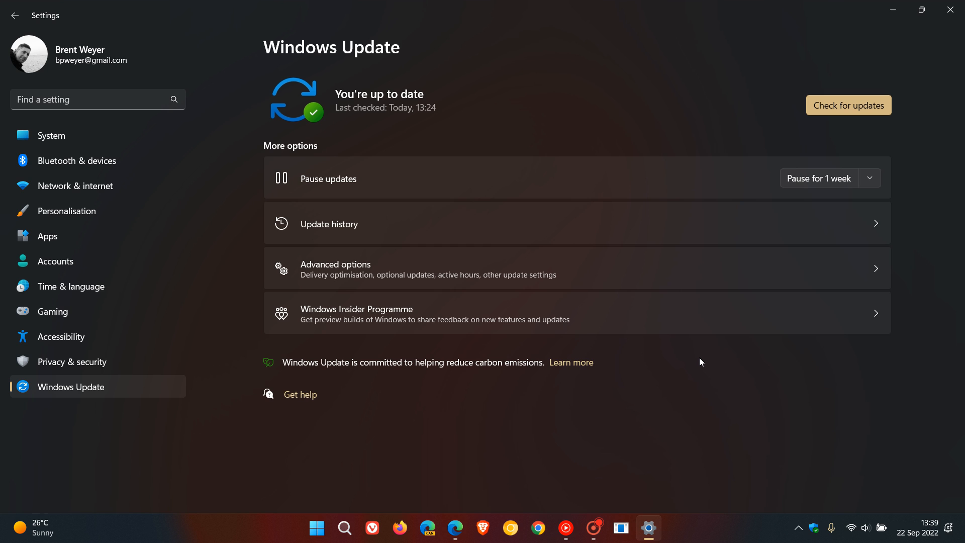
pyautogui.click(329, 223)
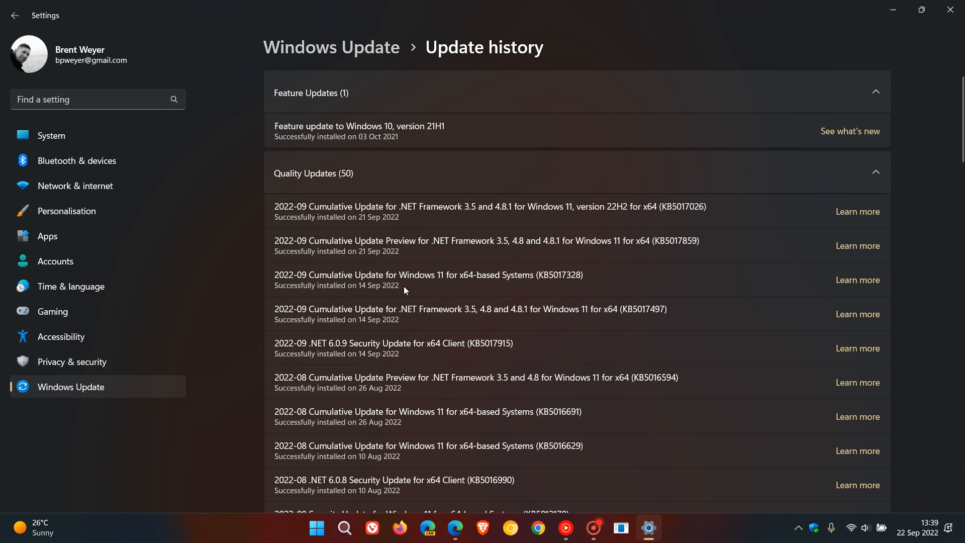
pyautogui.moveTo(381, 292)
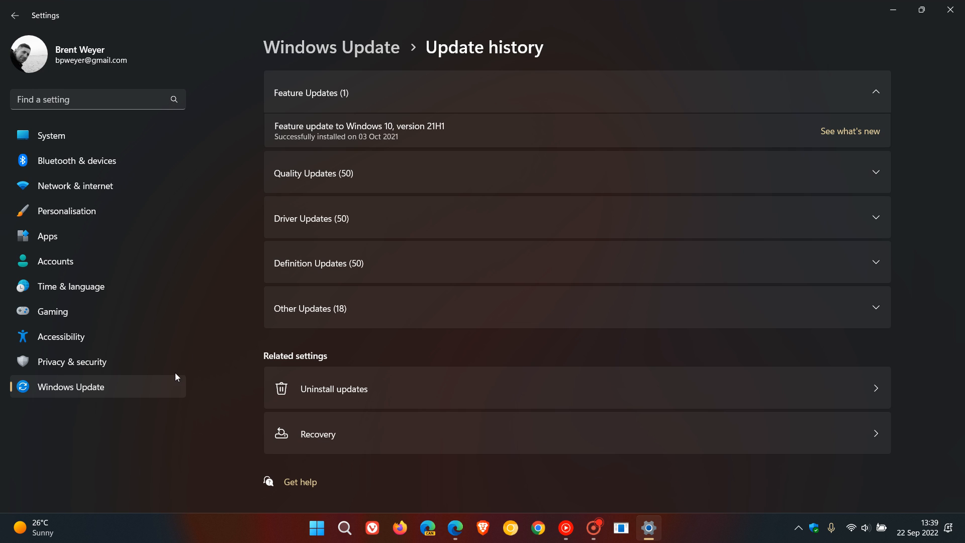
pyautogui.click(15, 16)
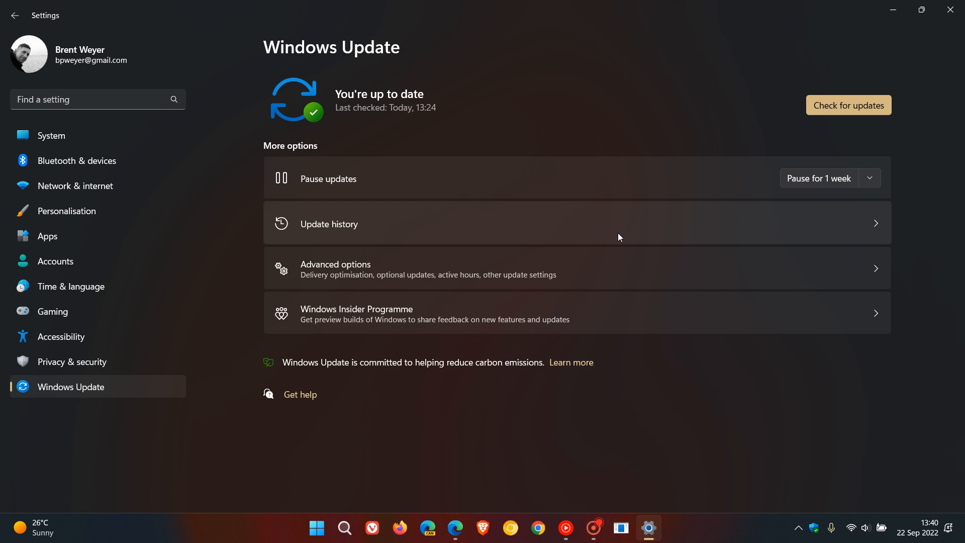
pyautogui.moveTo(612, 245)
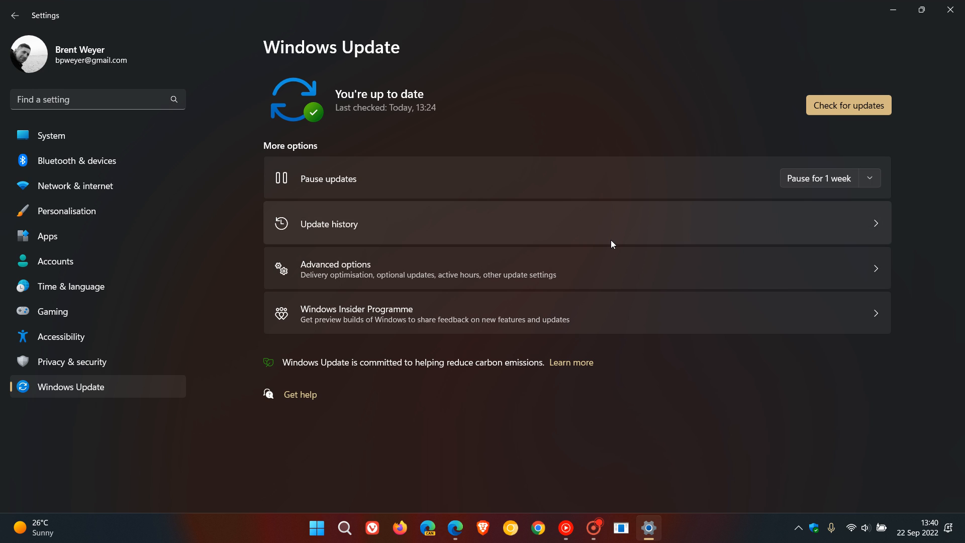
pyautogui.moveTo(683, 381)
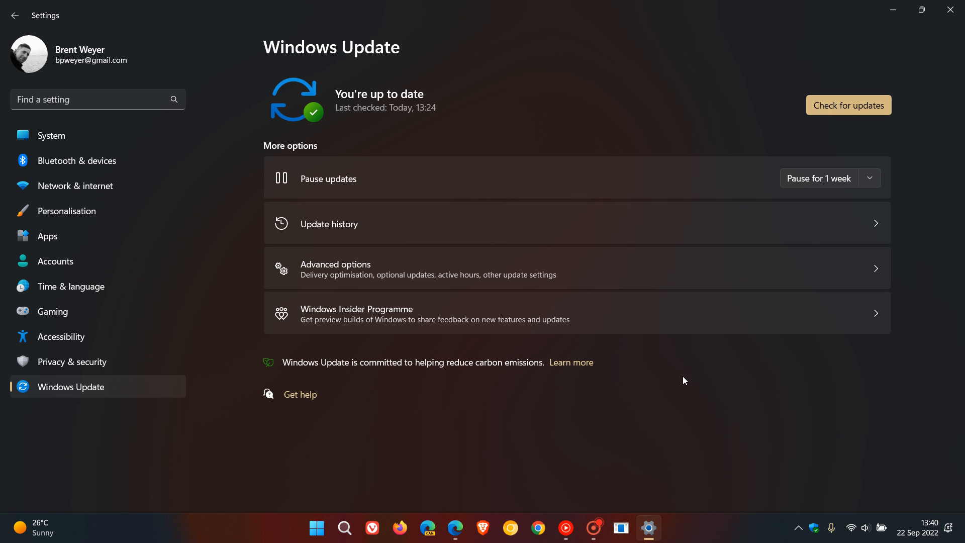
pyautogui.moveTo(683, 376)
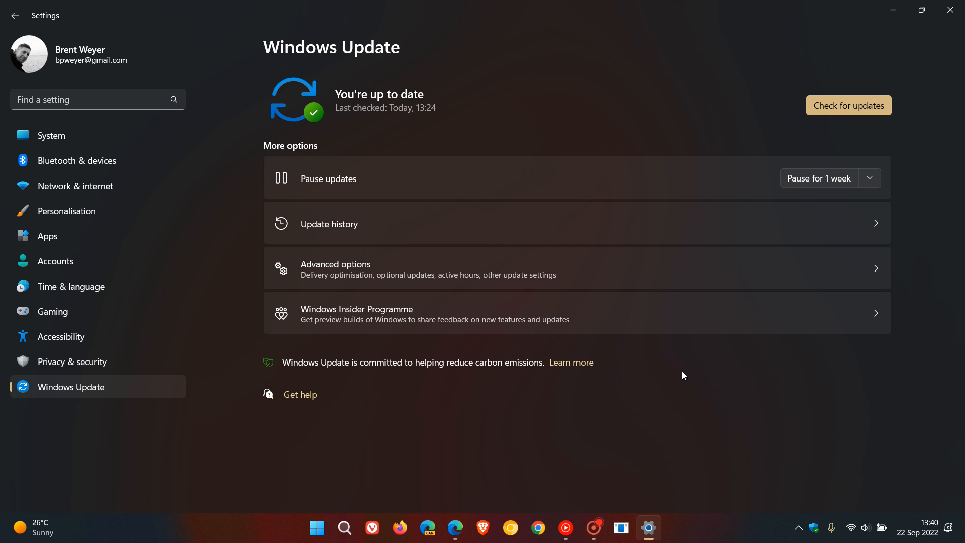
pyautogui.moveTo(423, 62)
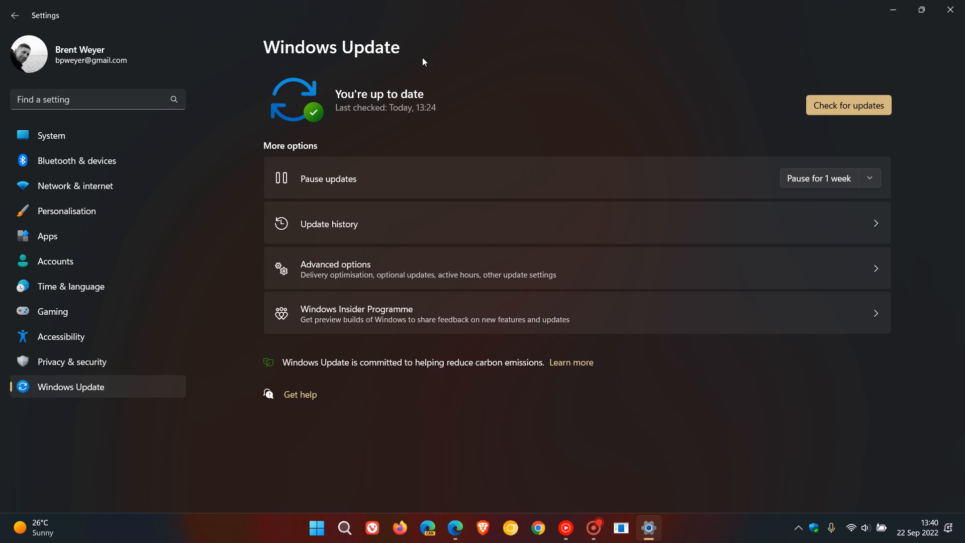
pyautogui.moveTo(644, 109)
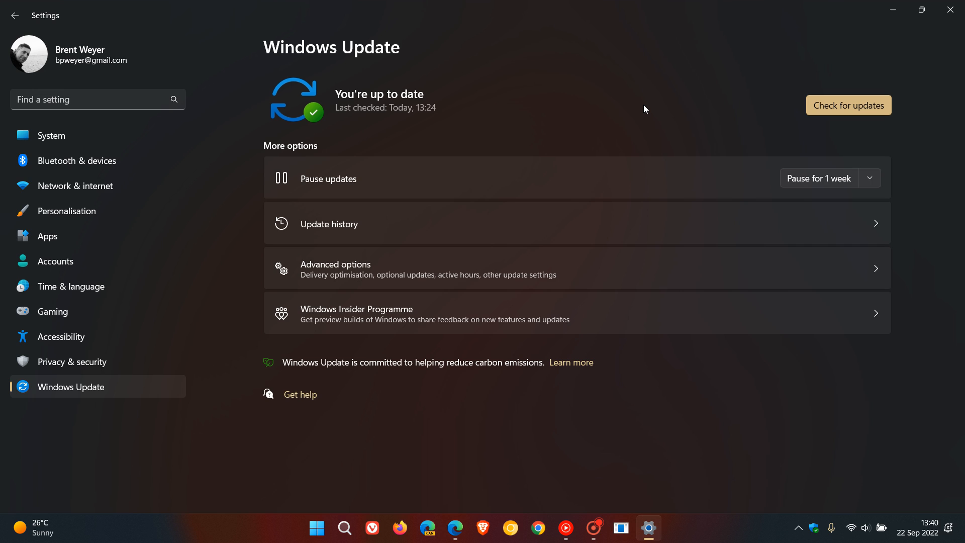
pyautogui.moveTo(666, 87)
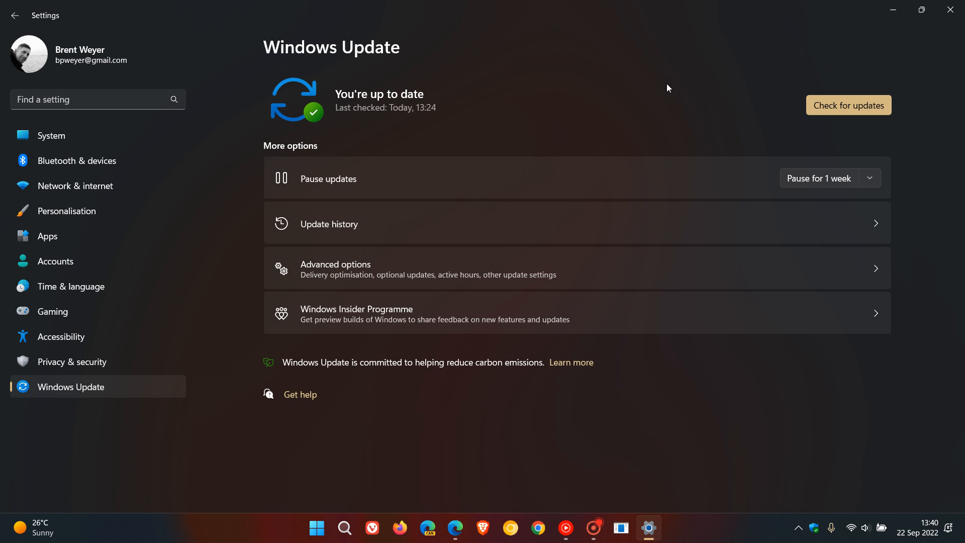
pyautogui.moveTo(669, 118)
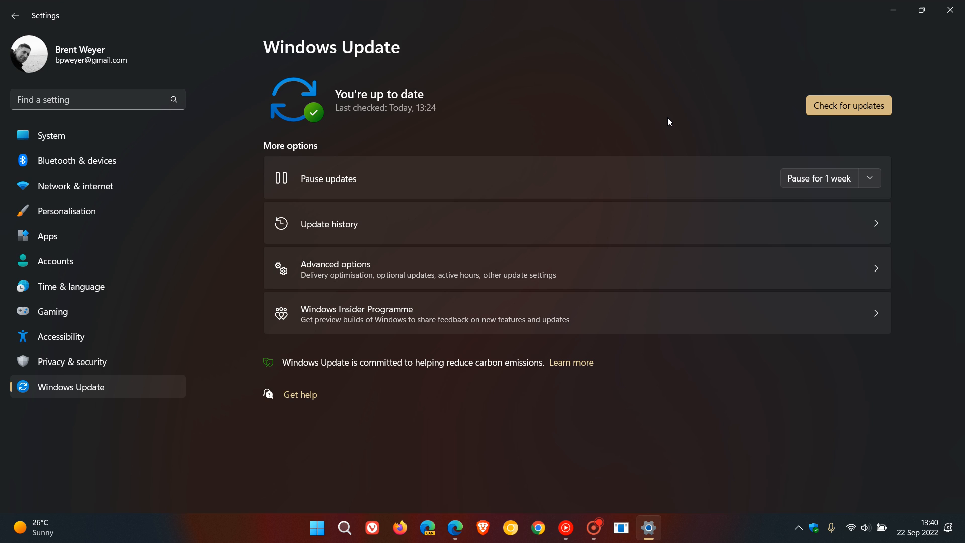
pyautogui.moveTo(313, 385)
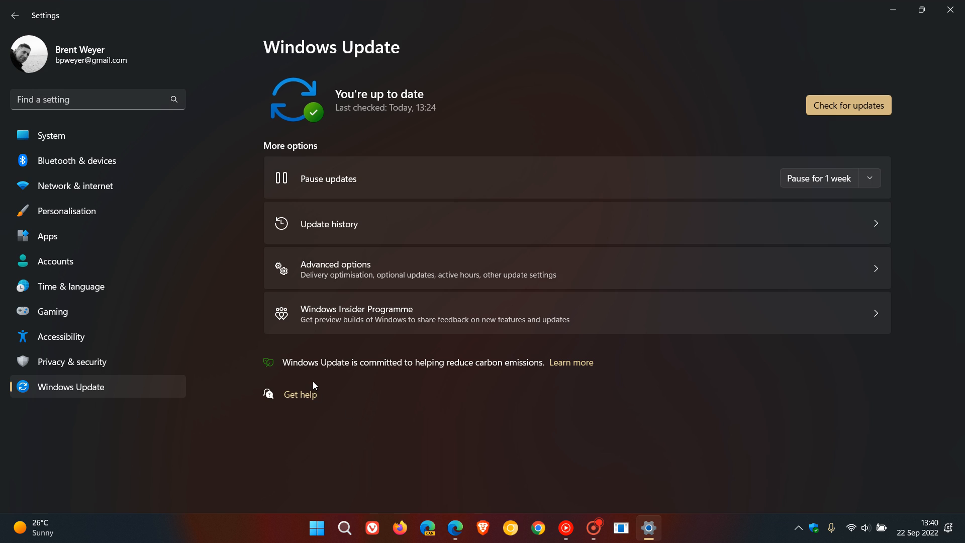
pyautogui.moveTo(464, 375)
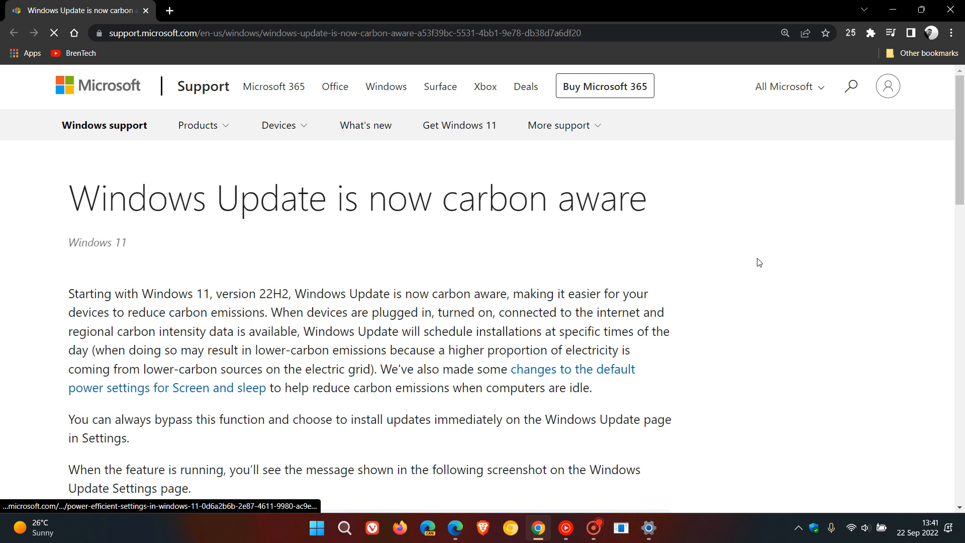
# Step: Select the carbon-aware article's opening paragraph about Windows 11 version 22H2
pyautogui.scroll(-3)
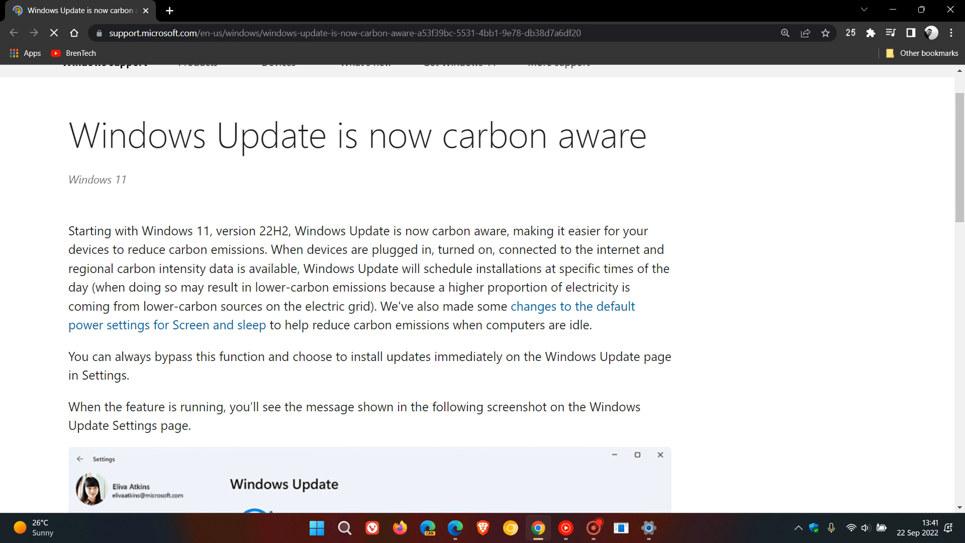
pyautogui.moveTo(69, 230); pyautogui.dragTo(282, 230)
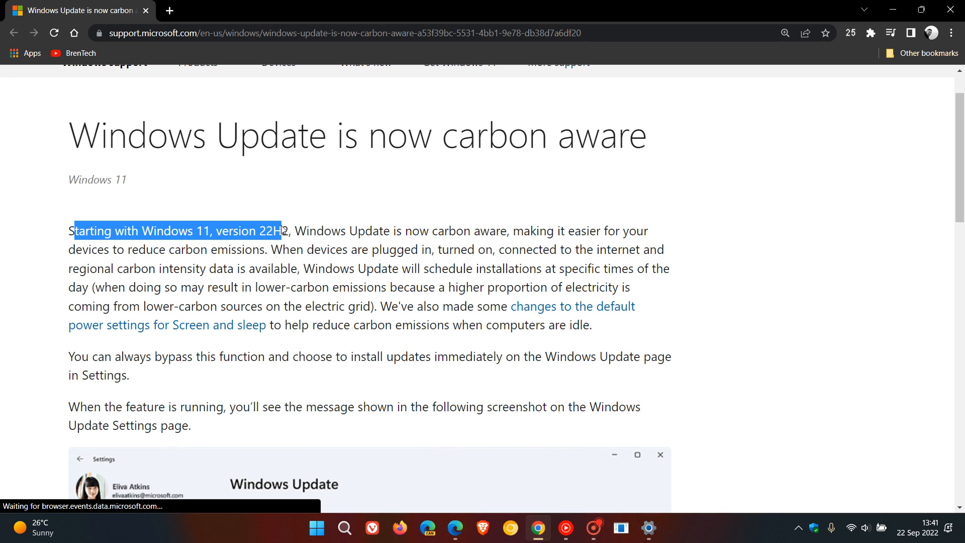
pyautogui.moveTo(281, 231); pyautogui.dragTo(506, 231)
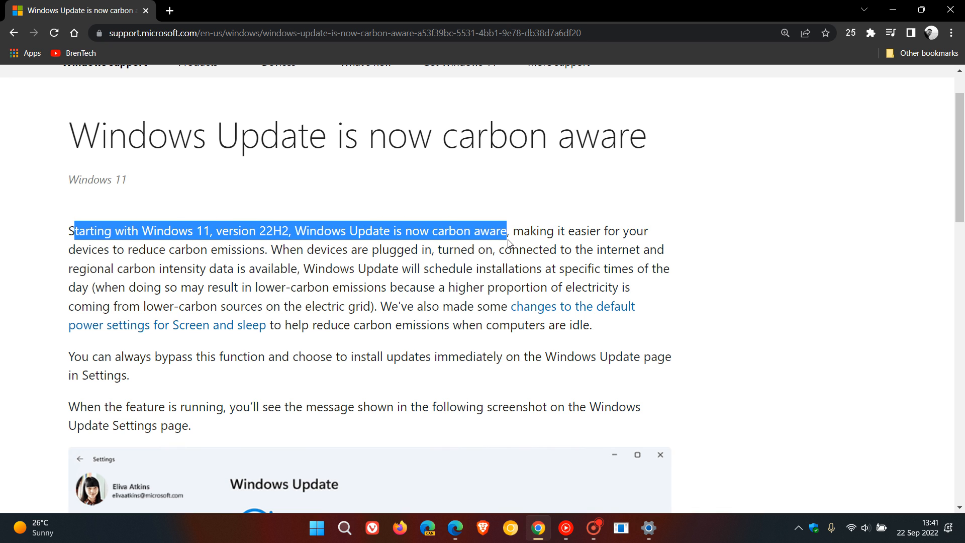
pyautogui.moveTo(508, 231); pyautogui.dragTo(648, 231)
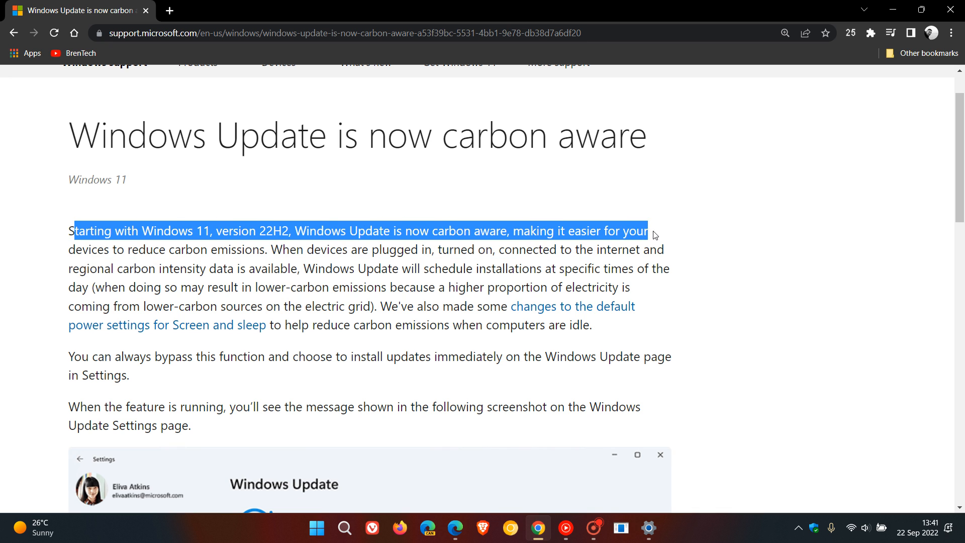
pyautogui.moveTo(648, 231); pyautogui.dragTo(663, 250)
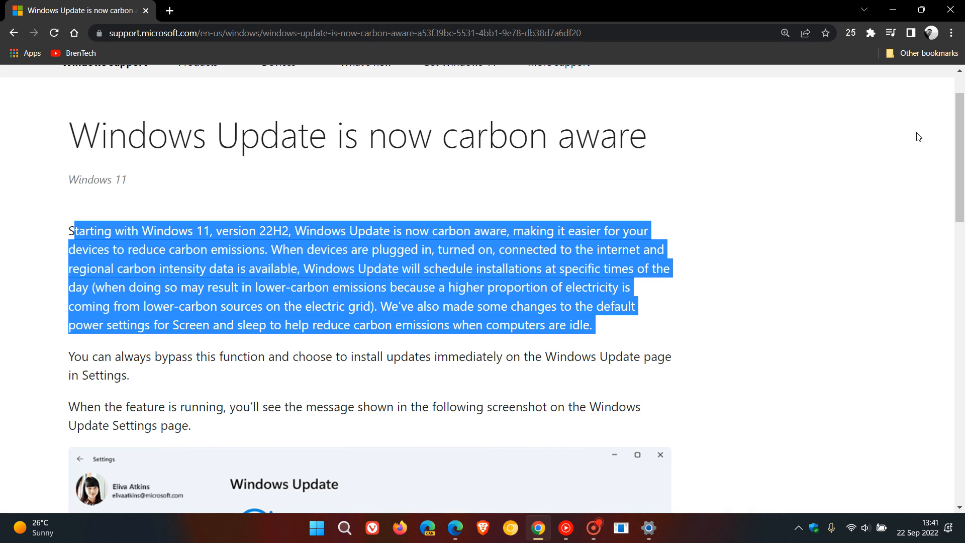
# Step: Bring the Settings window with the Windows Update page back to the front
pyautogui.click(648, 528)
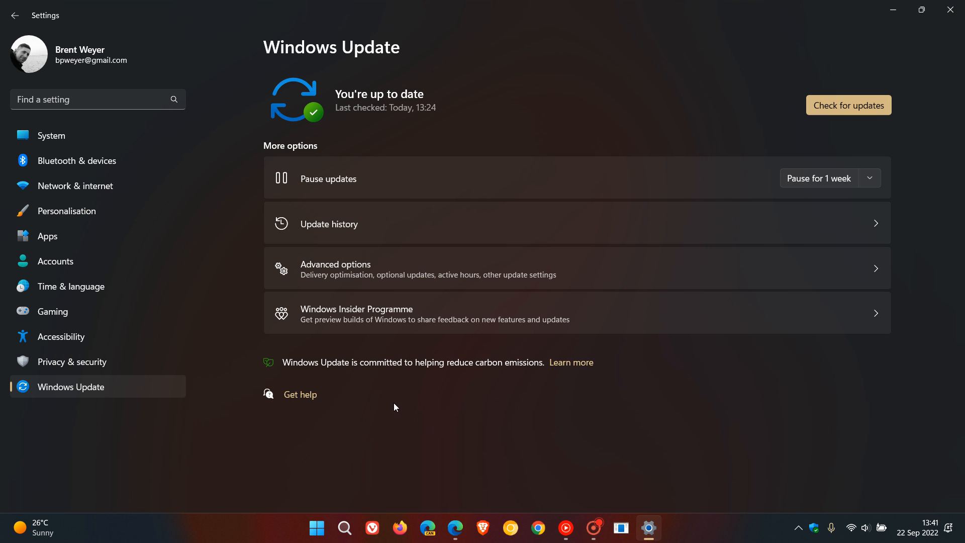
pyautogui.moveTo(584, 412)
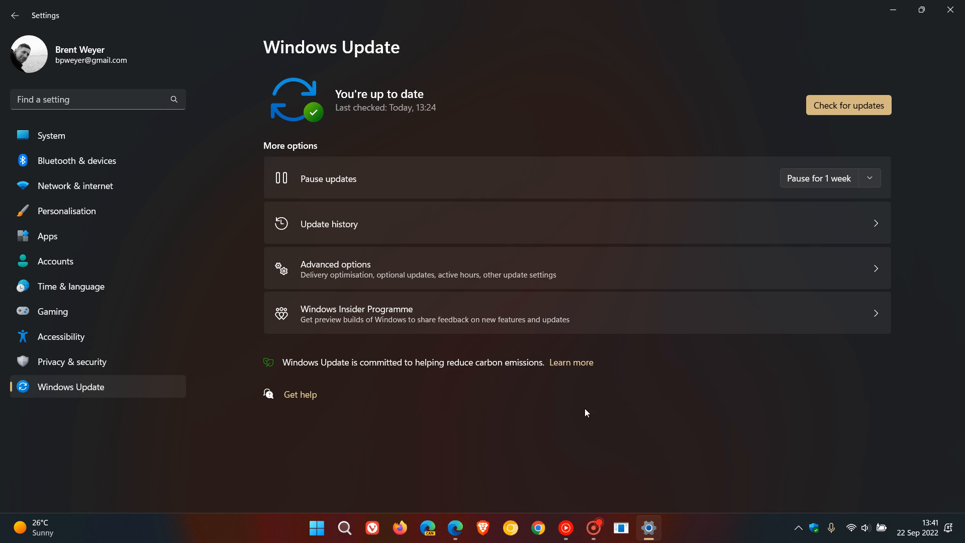
pyautogui.moveTo(705, 431)
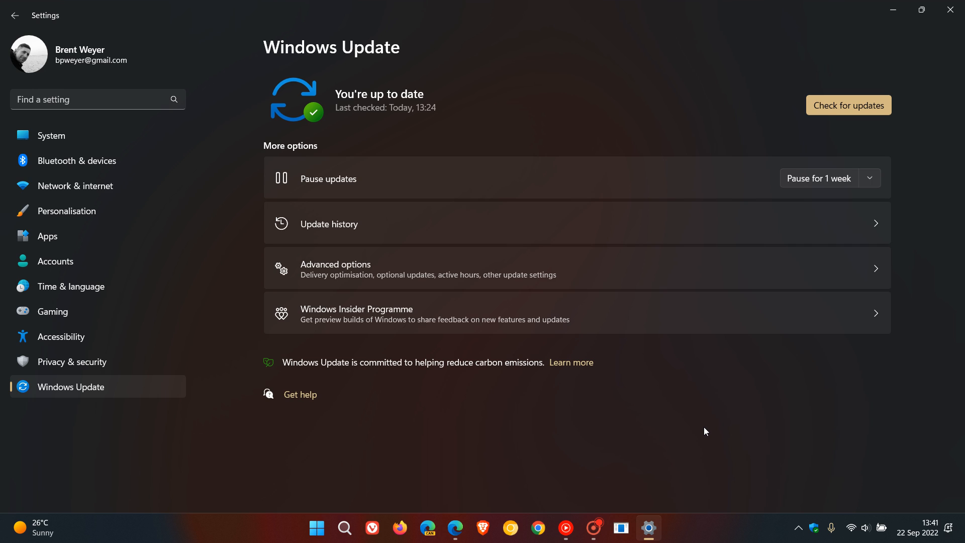
pyautogui.moveTo(454, 528)
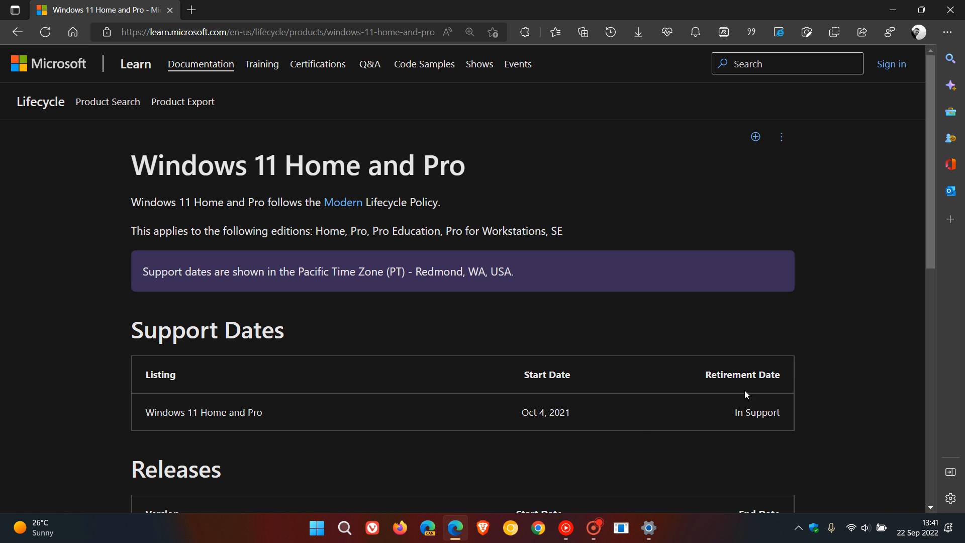
pyautogui.moveTo(858, 307)
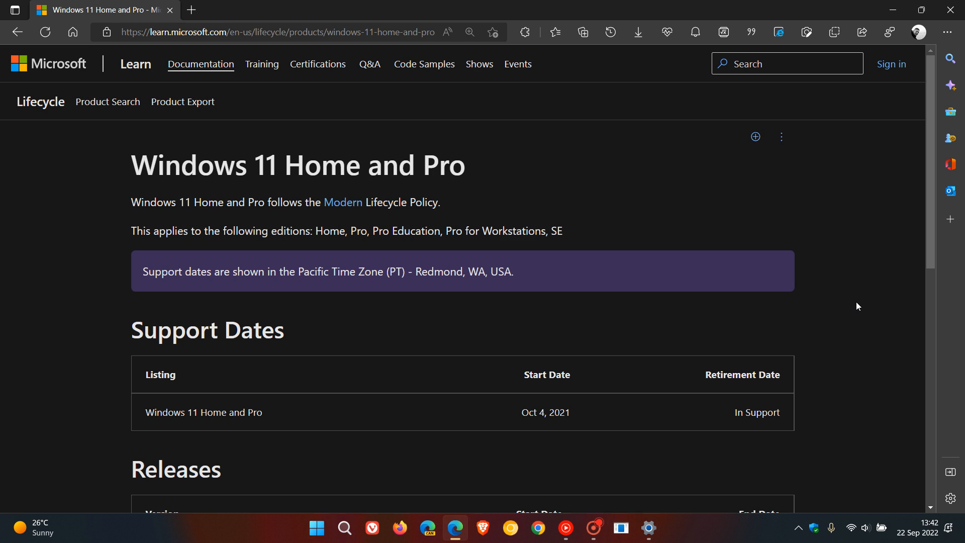
pyautogui.moveTo(530, 161)
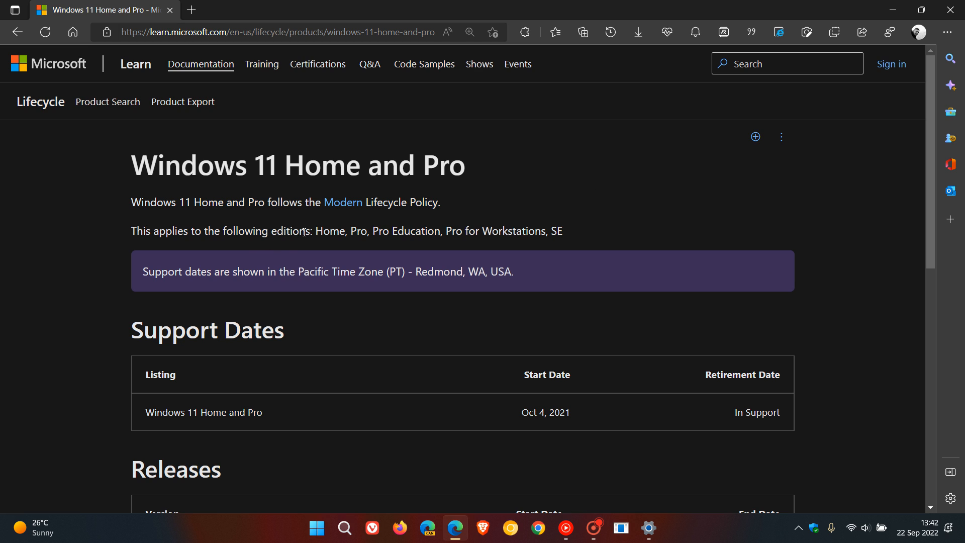
# Step: Highlight the covered editions list through SE, then scroll to the Releases table
pyautogui.moveTo(313, 230); pyautogui.dragTo(417, 230)
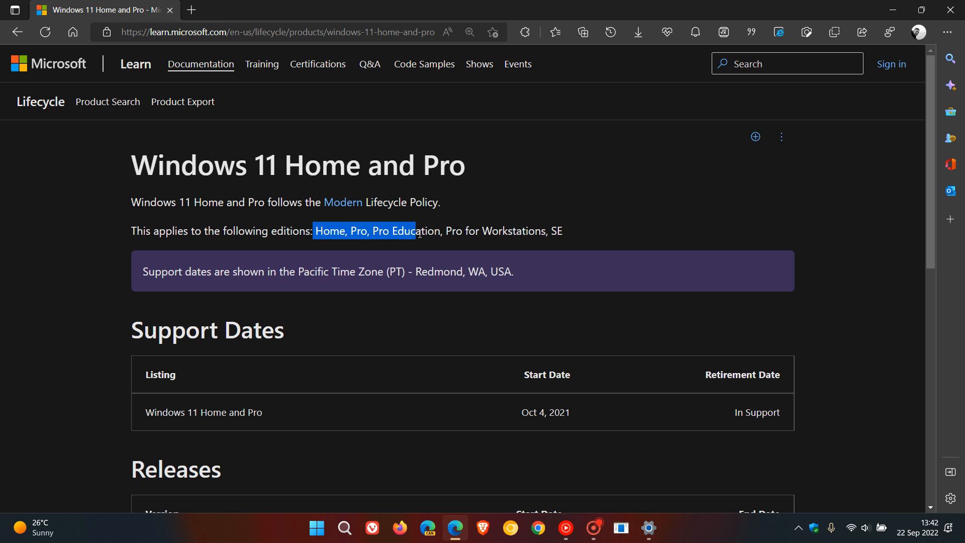
pyautogui.moveTo(416, 231); pyautogui.dragTo(562, 231)
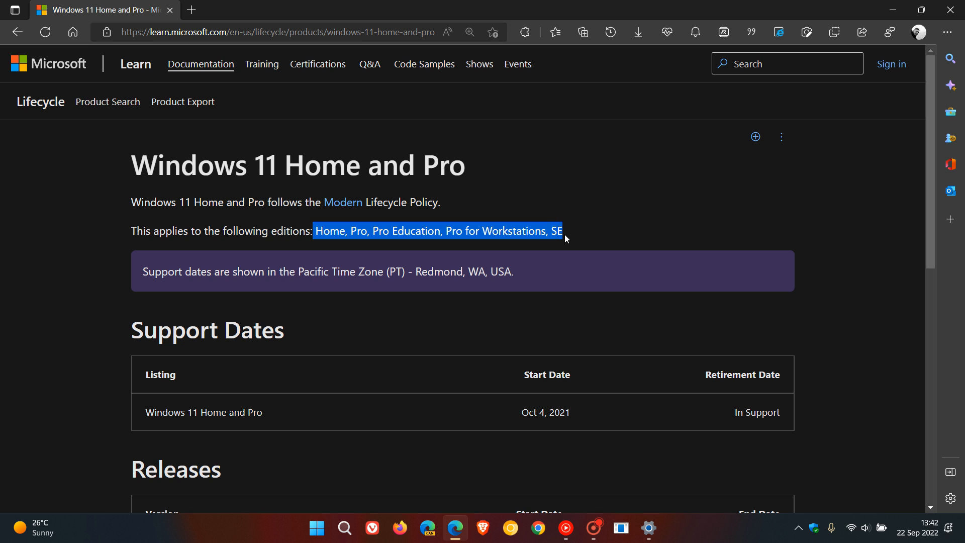
pyautogui.scroll(-3)
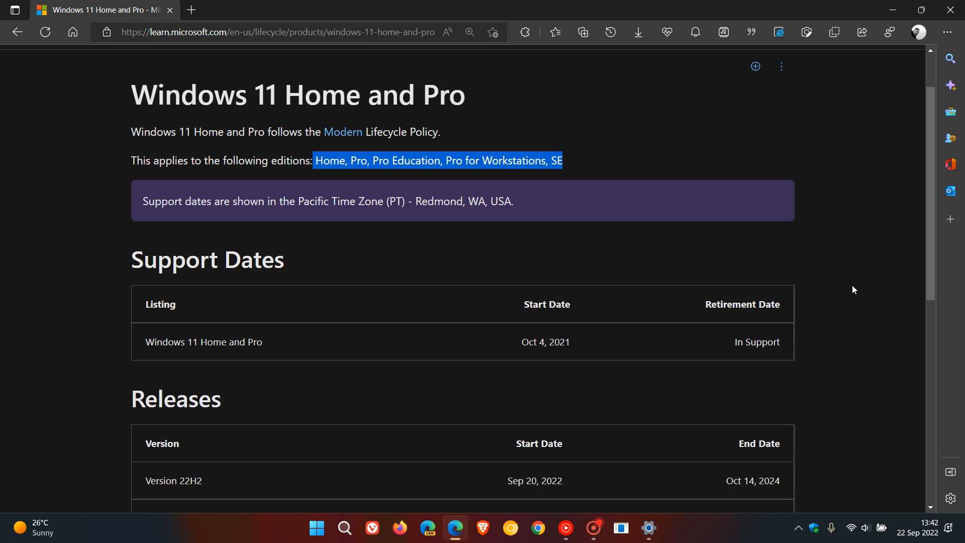
pyautogui.scroll(-3)
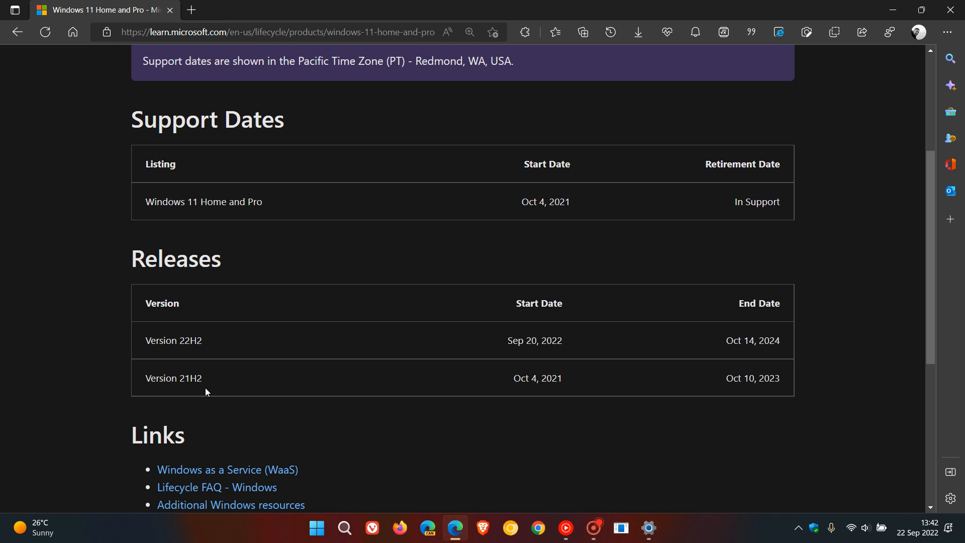
pyautogui.moveTo(532, 397)
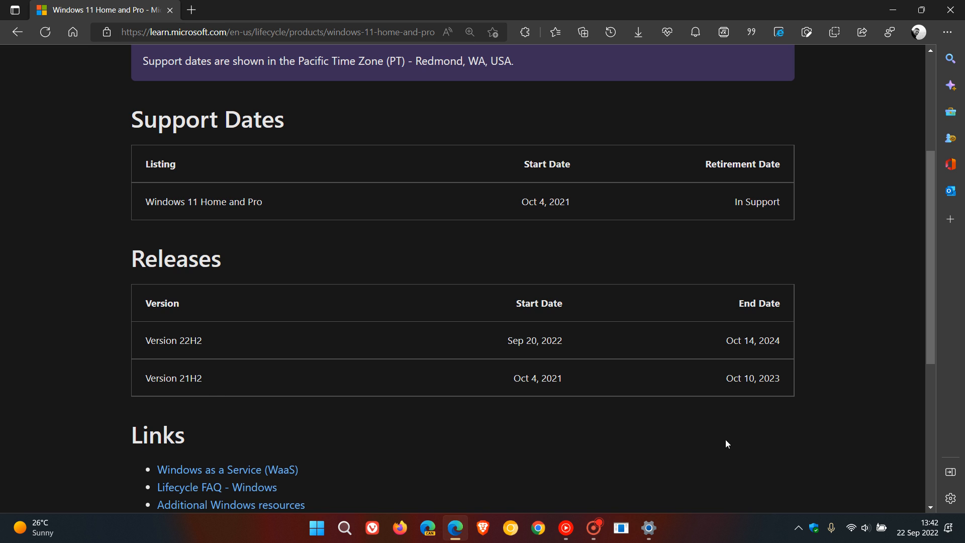
pyautogui.moveTo(767, 395)
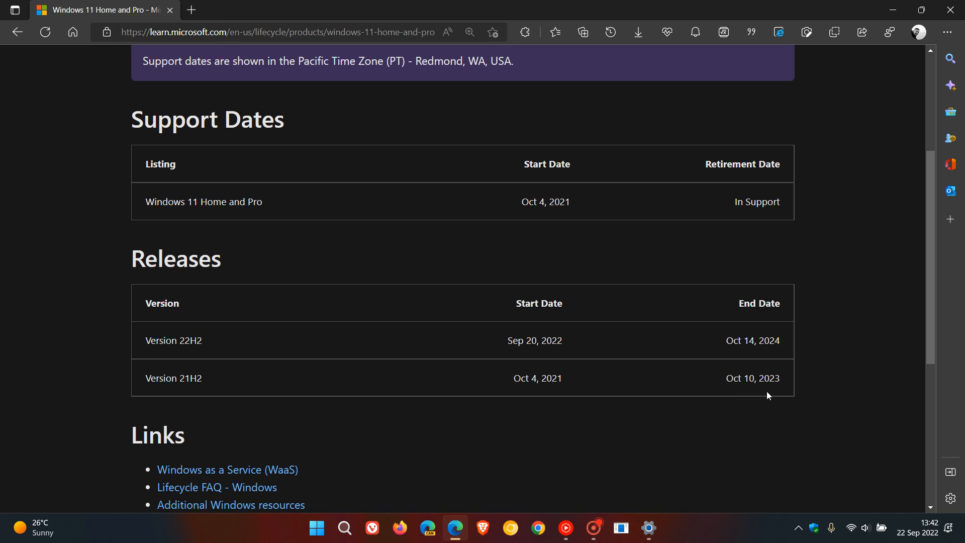
pyautogui.moveTo(206, 353)
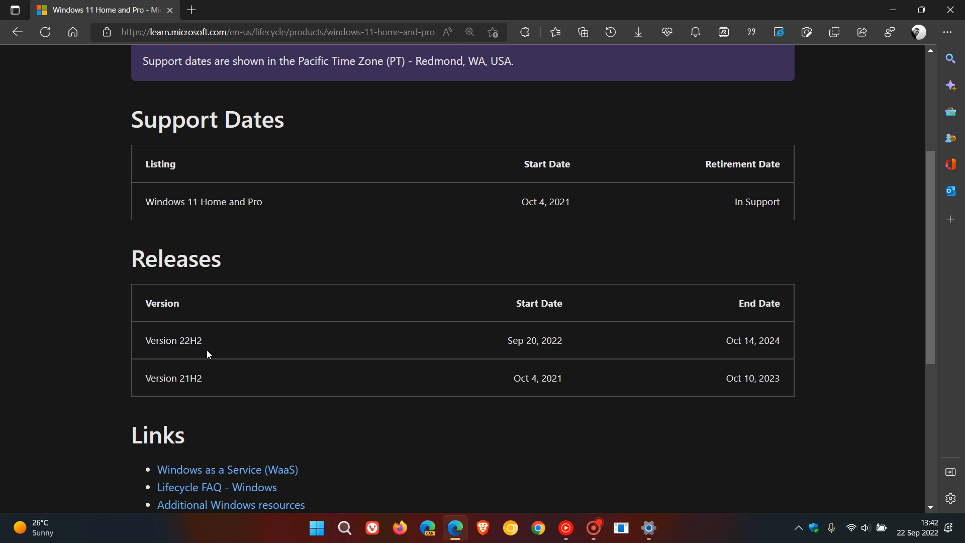
pyautogui.moveTo(532, 356)
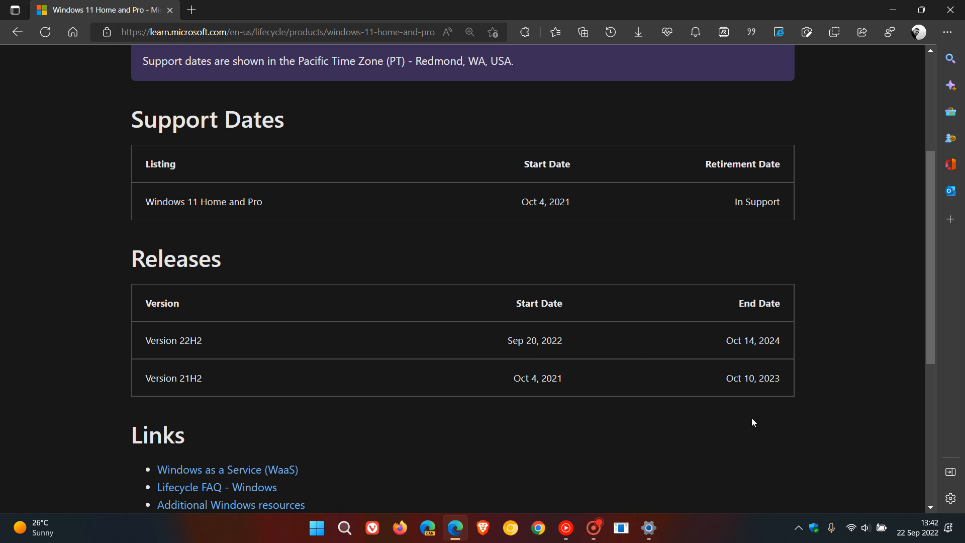
pyautogui.moveTo(578, 352)
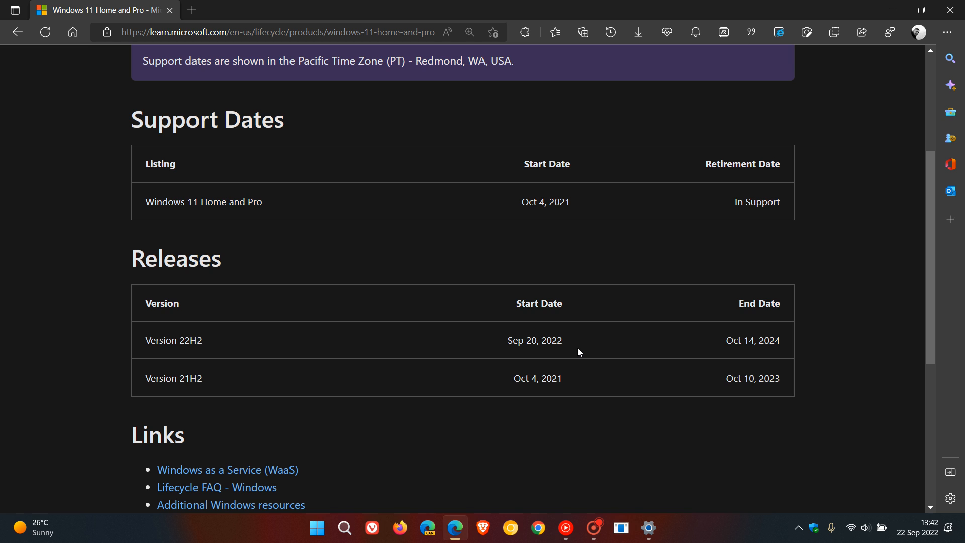
pyautogui.moveTo(709, 360)
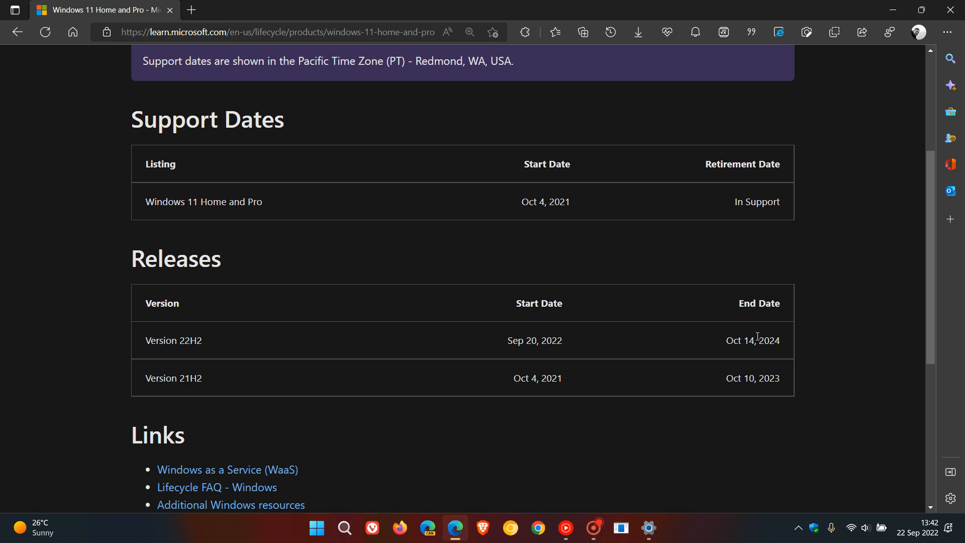
pyautogui.moveTo(698, 347)
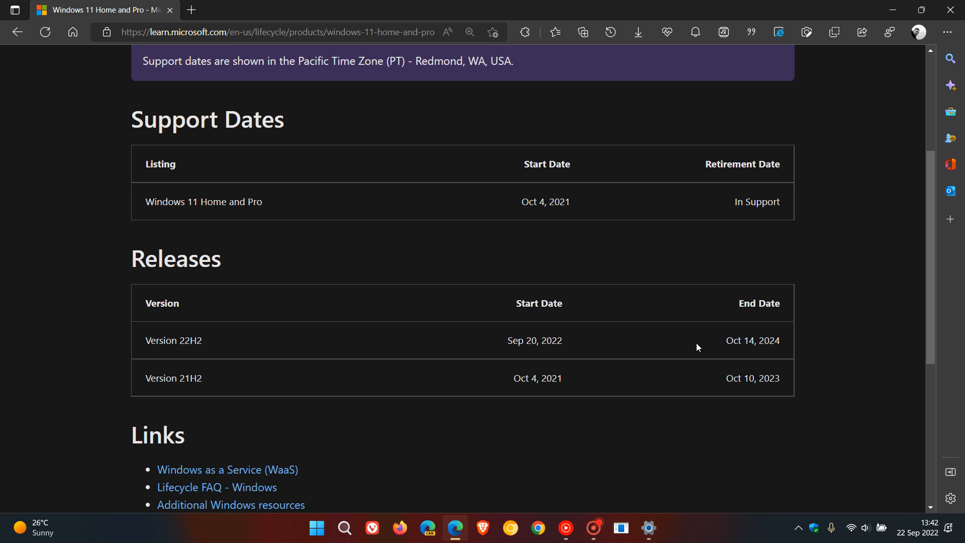
pyautogui.moveTo(787, 359)
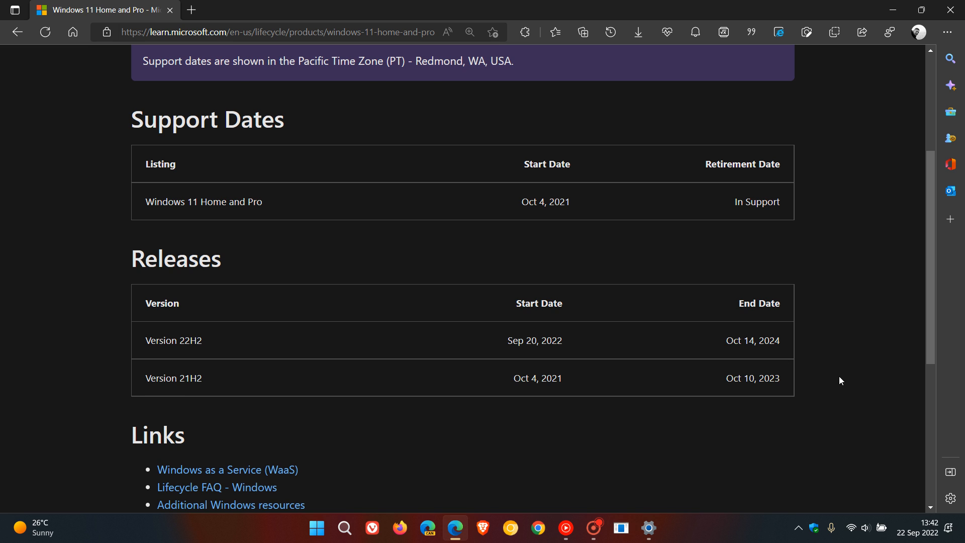
pyautogui.scroll(3)
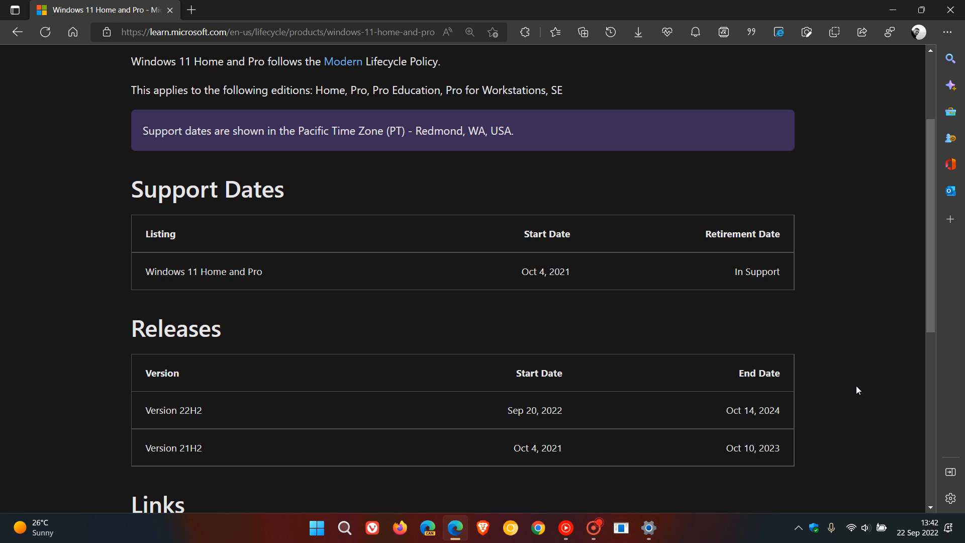
pyautogui.moveTo(187, 290)
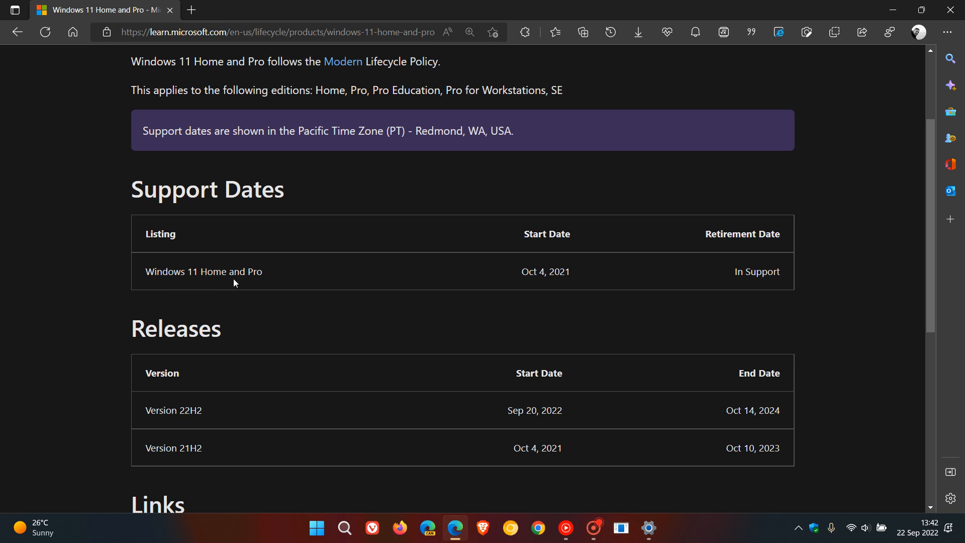
pyautogui.moveTo(571, 461)
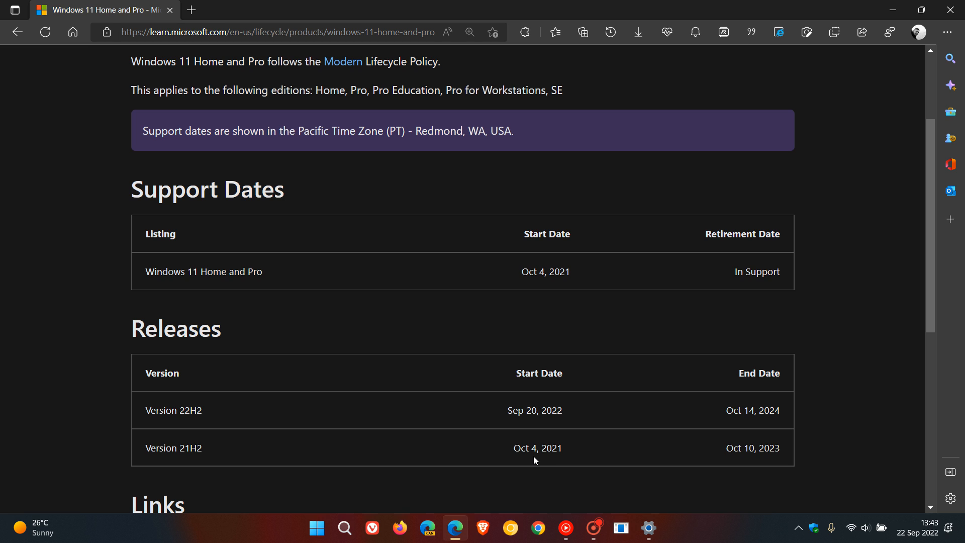
pyautogui.moveTo(577, 326)
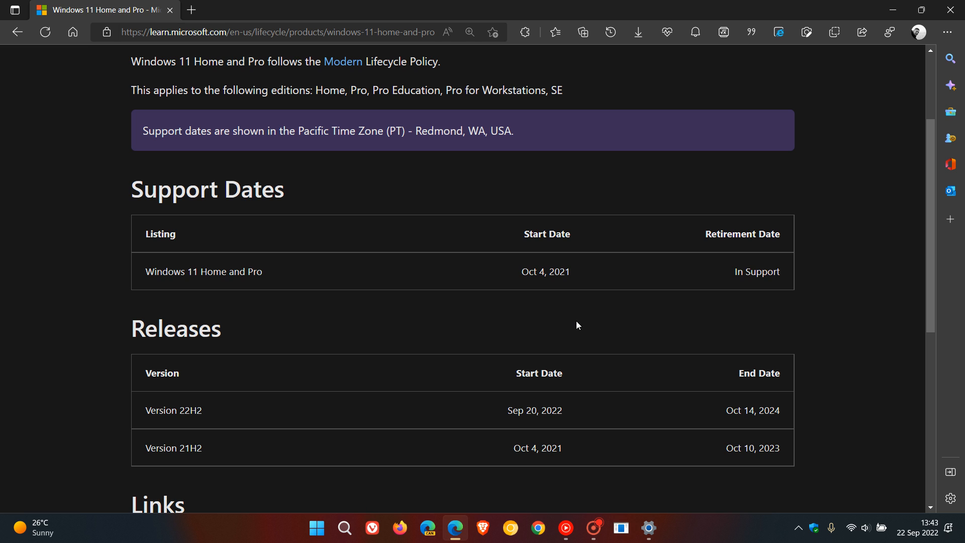
pyautogui.moveTo(573, 290)
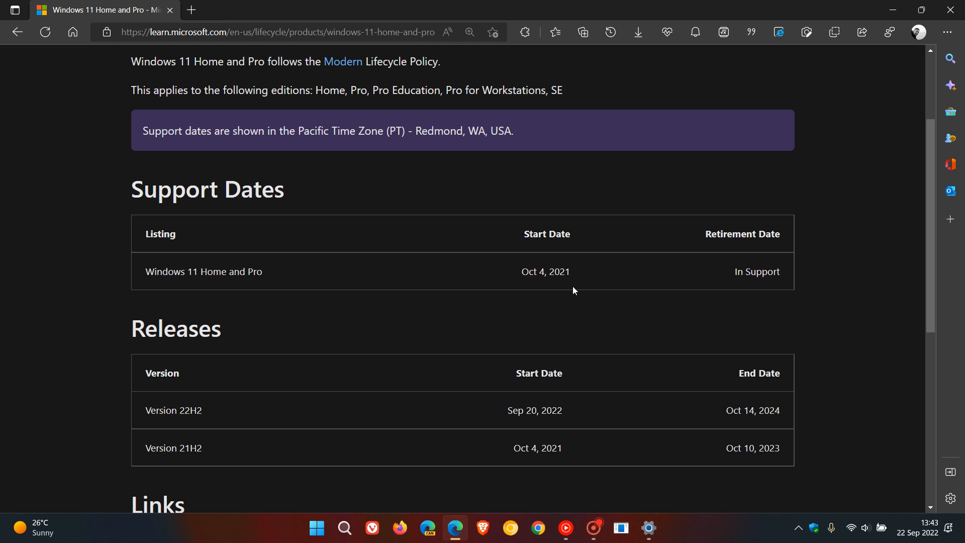
pyautogui.moveTo(781, 250)
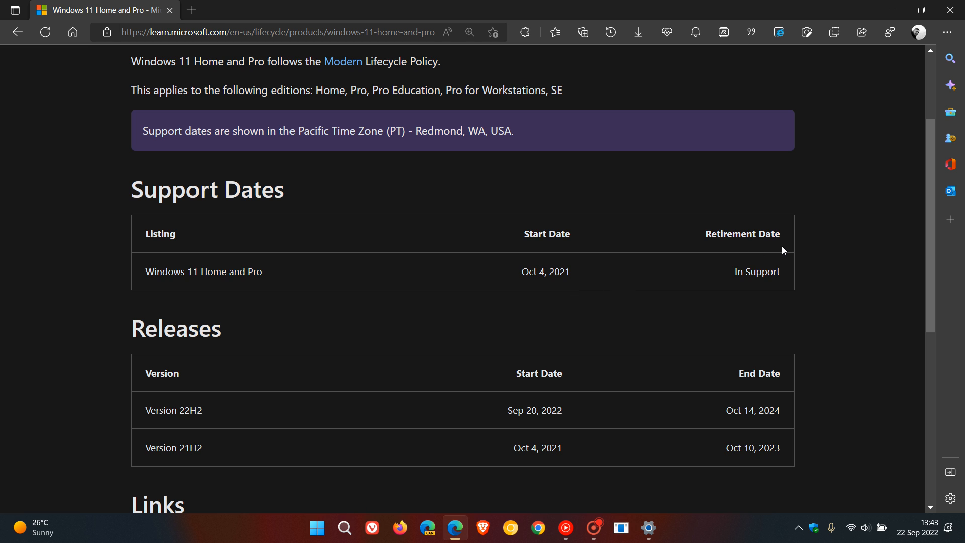
pyautogui.moveTo(773, 289)
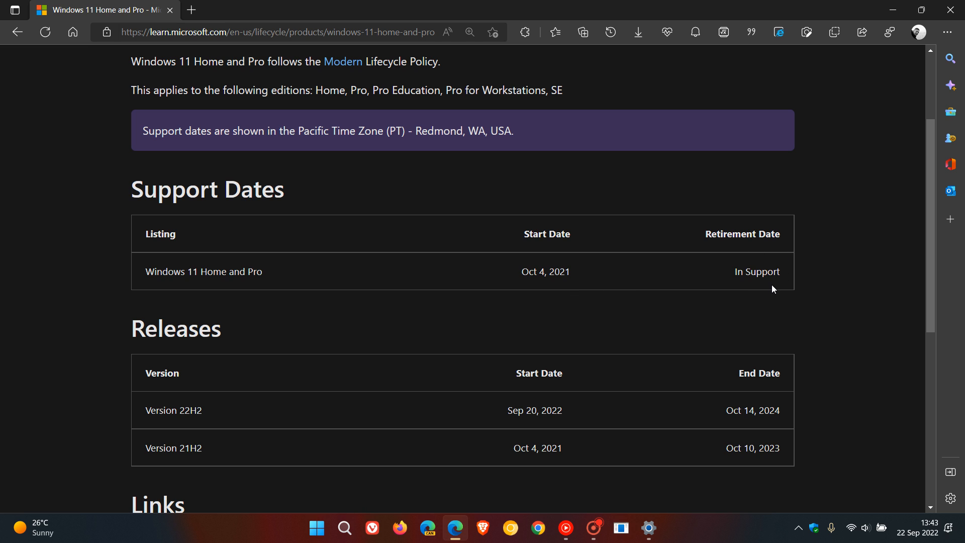
pyautogui.moveTo(612, 273)
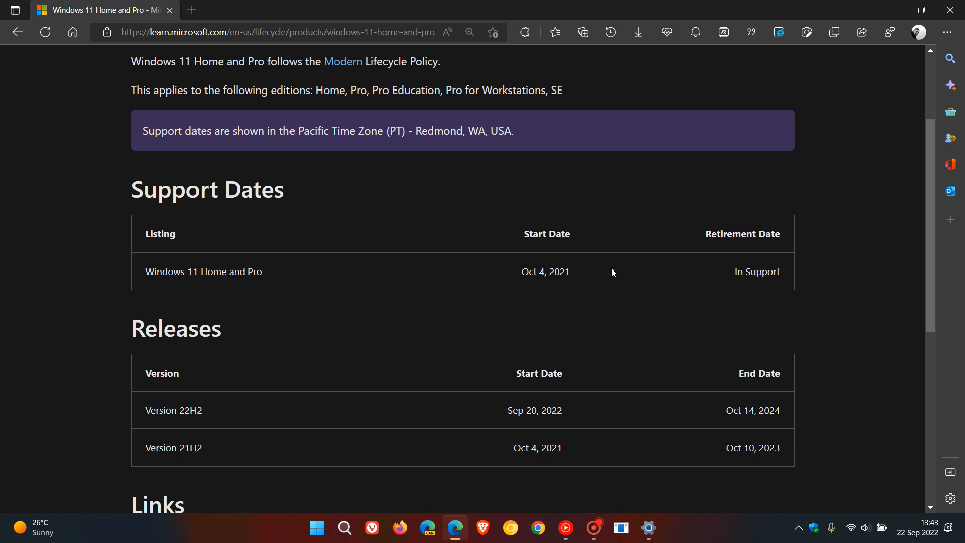
pyautogui.moveTo(547, 292)
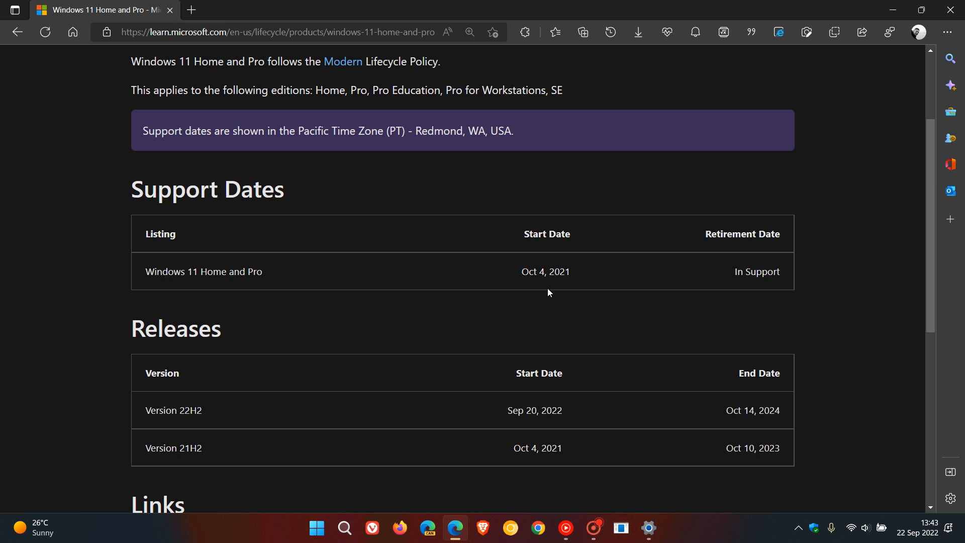
pyautogui.moveTo(228, 417)
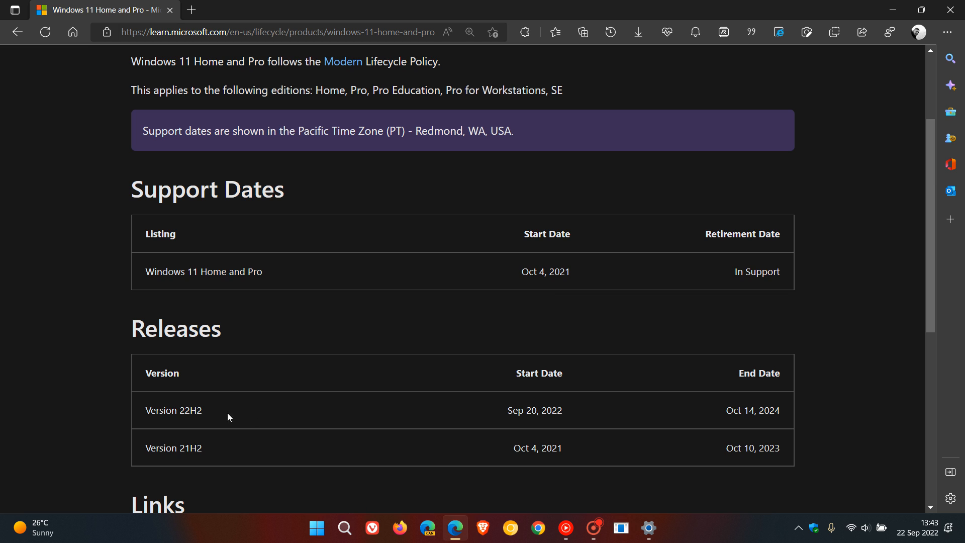
pyautogui.moveTo(753, 298)
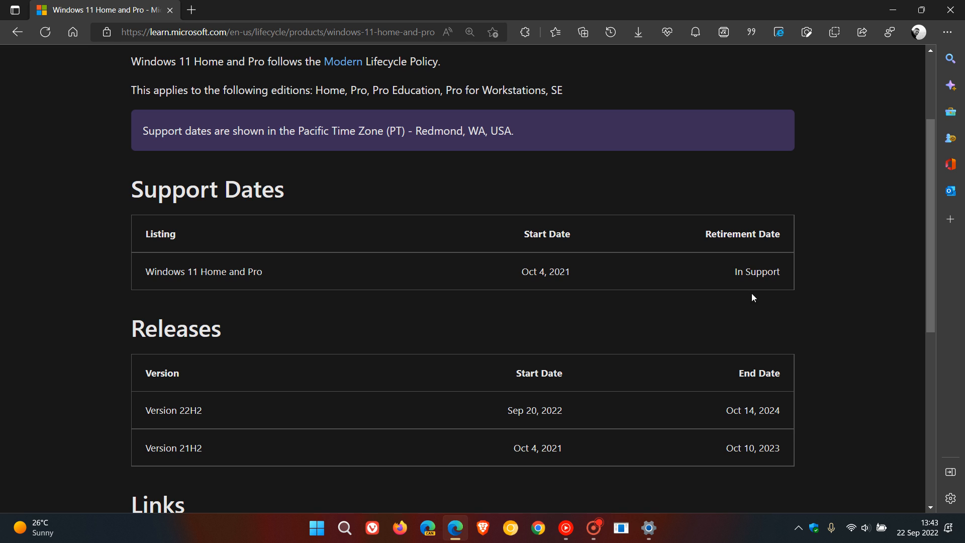
pyautogui.moveTo(796, 283)
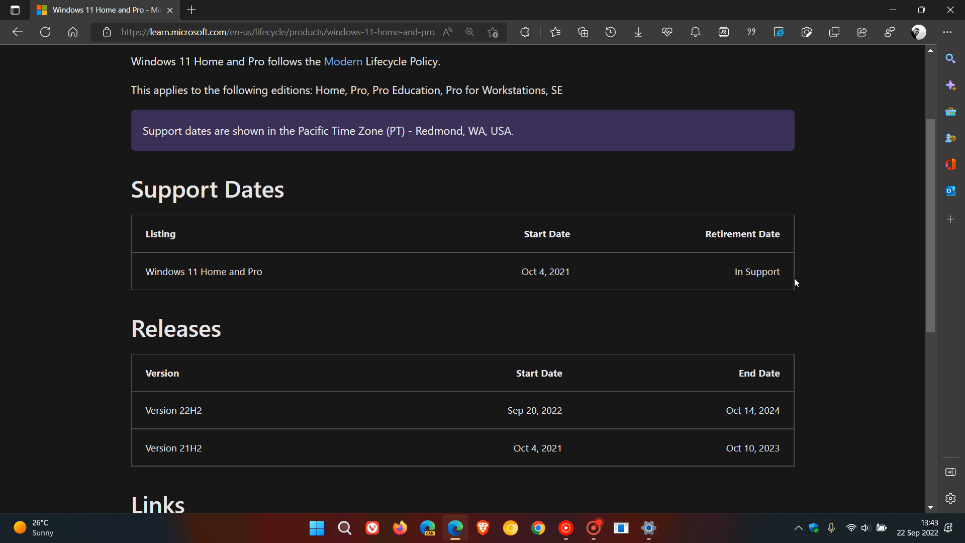
pyautogui.moveTo(818, 274)
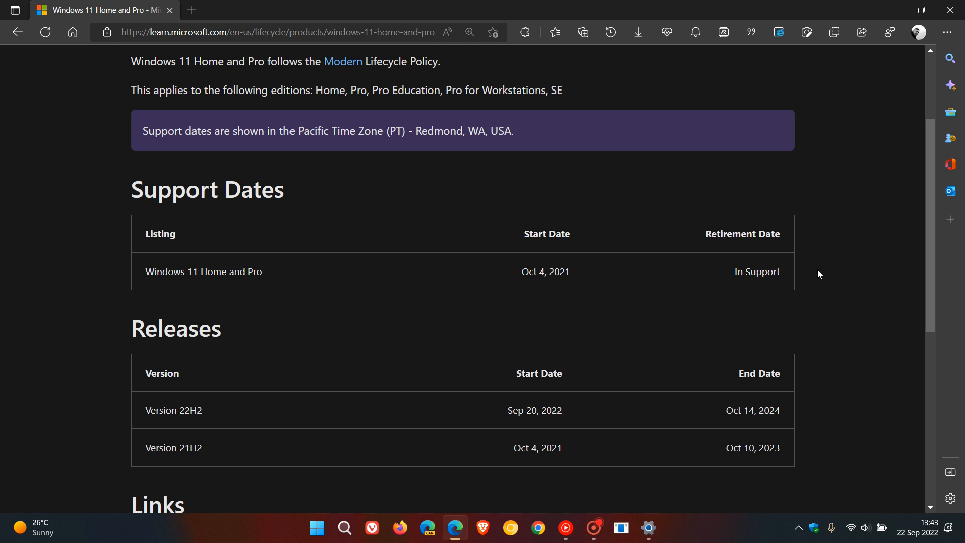
pyautogui.moveTo(793, 281)
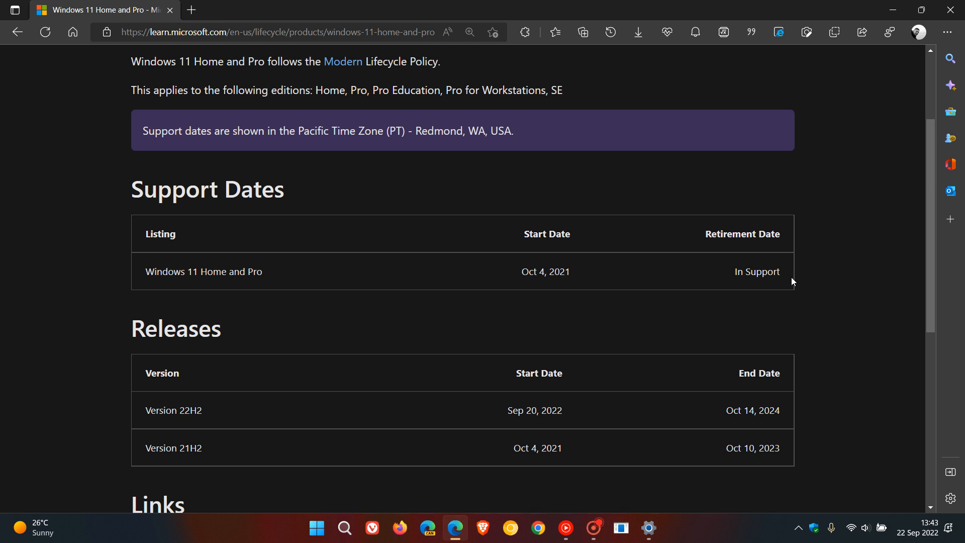
pyautogui.moveTo(802, 279)
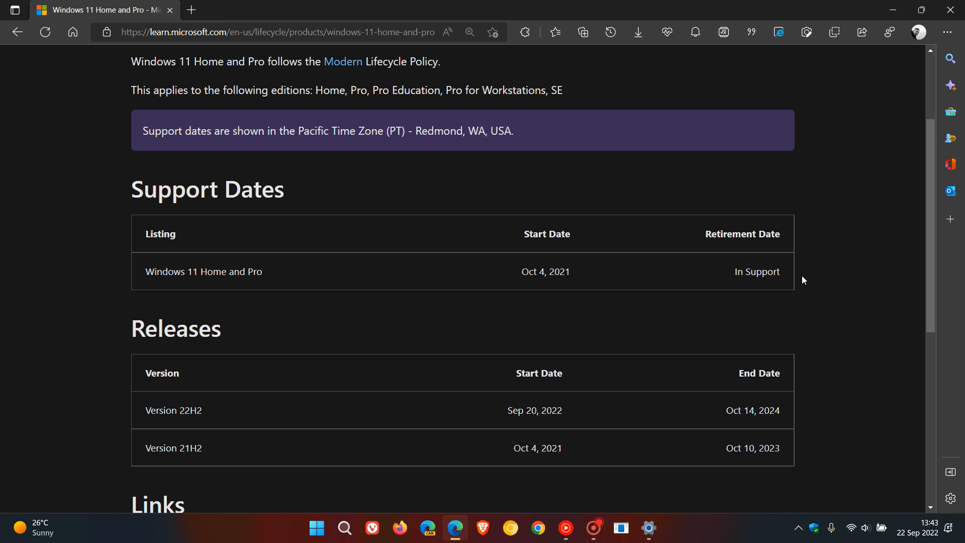
pyautogui.moveTo(806, 280)
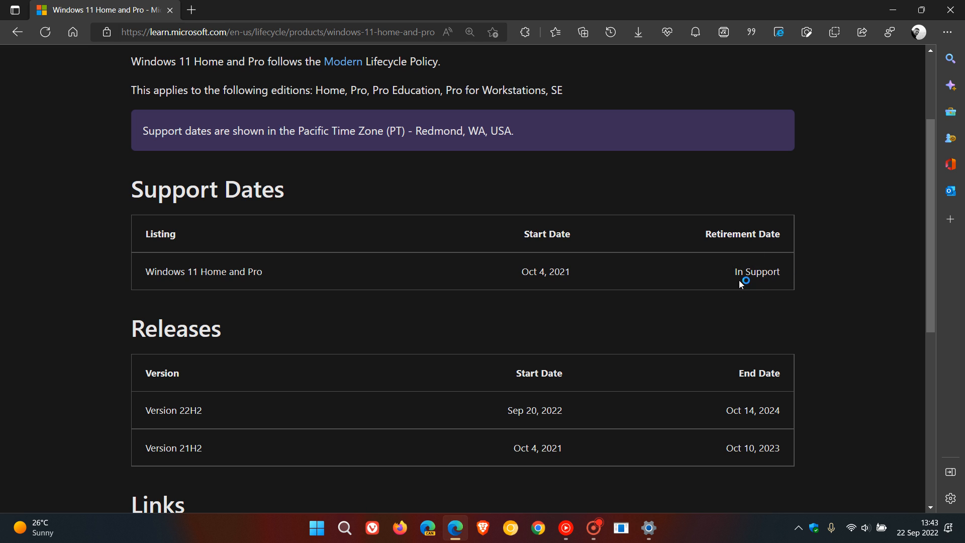
pyautogui.moveTo(768, 282)
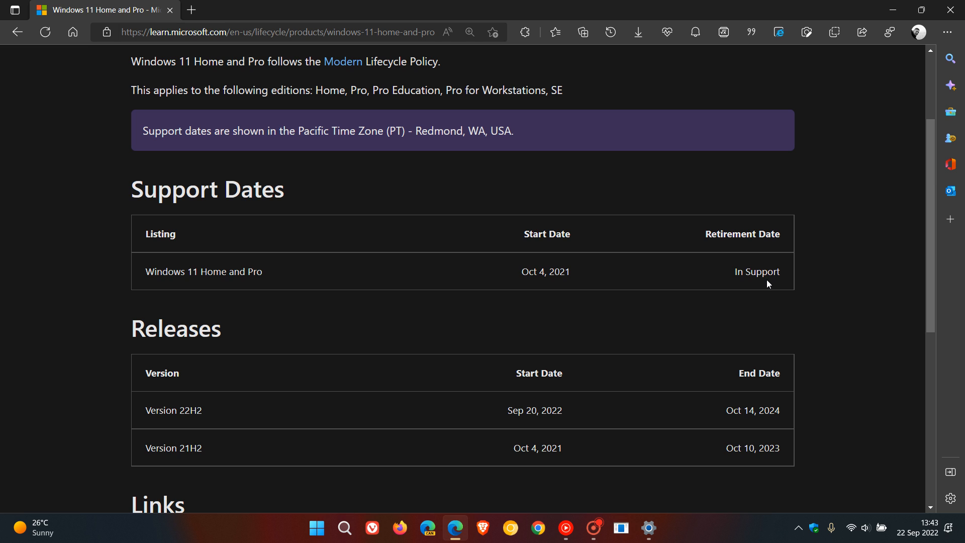
pyautogui.moveTo(806, 310)
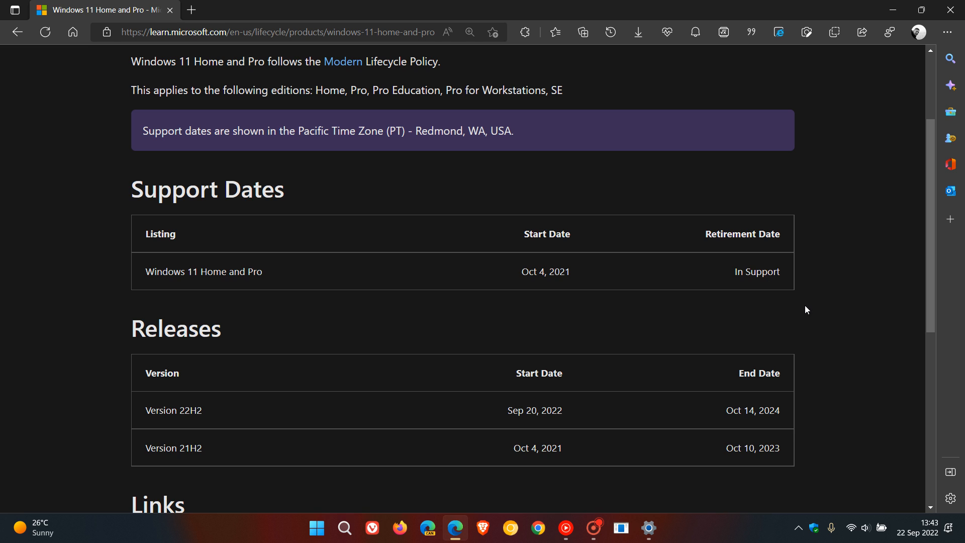
pyautogui.moveTo(837, 410)
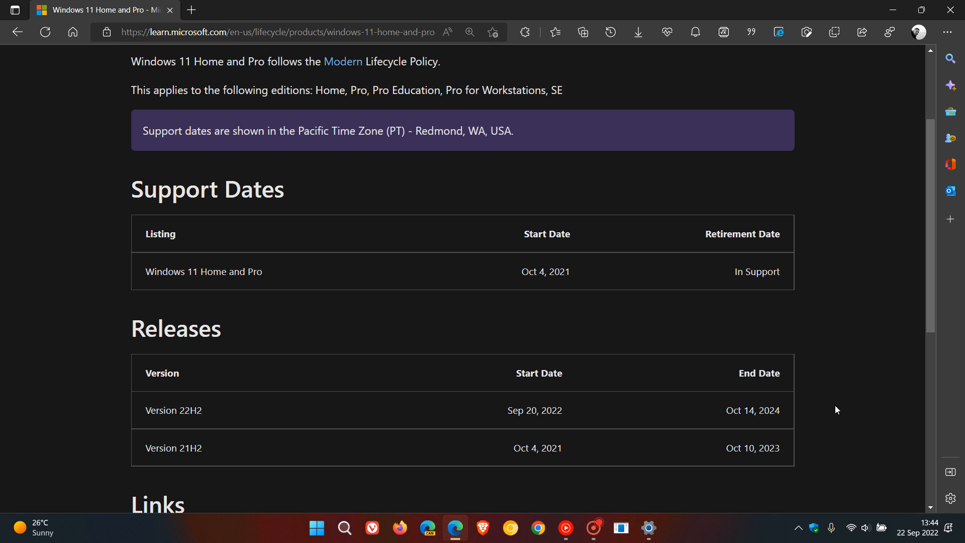
pyautogui.moveTo(750, 274)
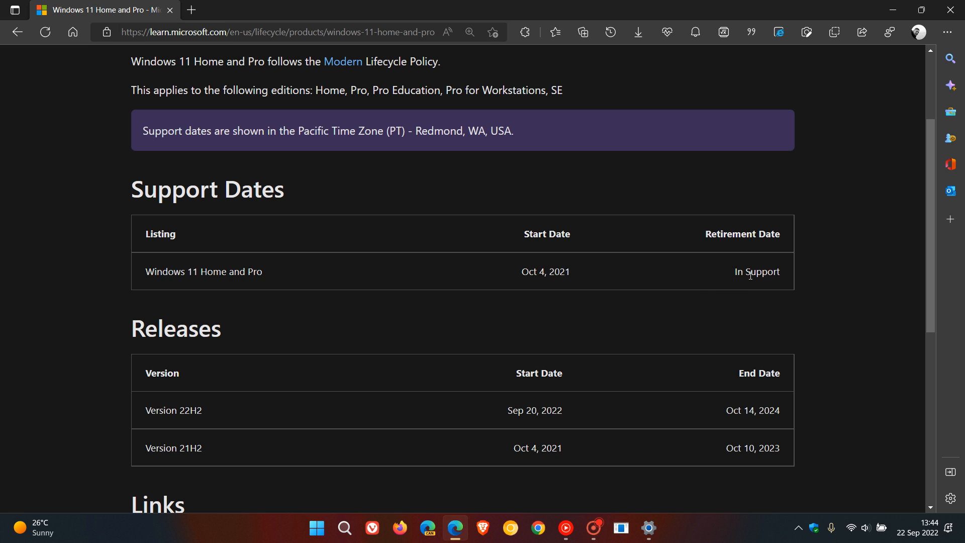
pyautogui.moveTo(582, 421)
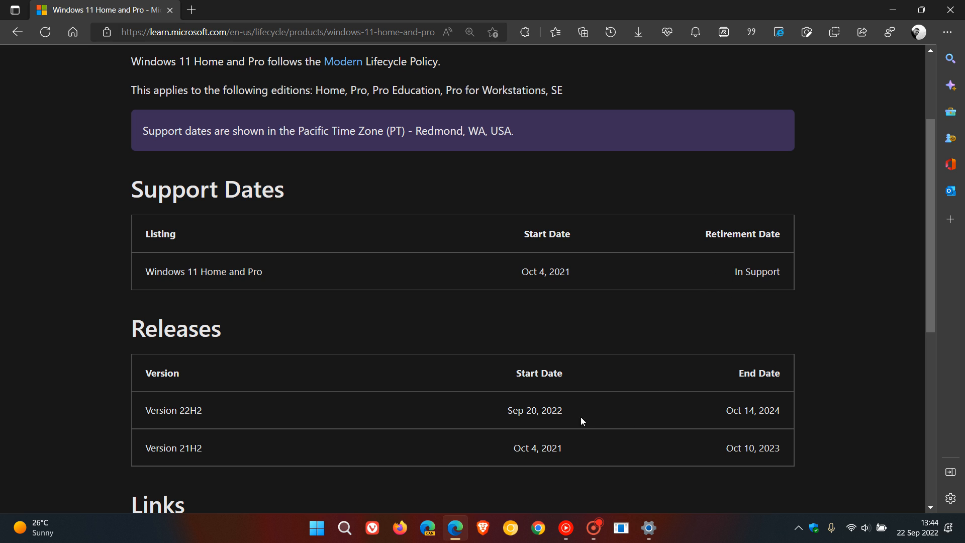
pyautogui.moveTo(858, 311)
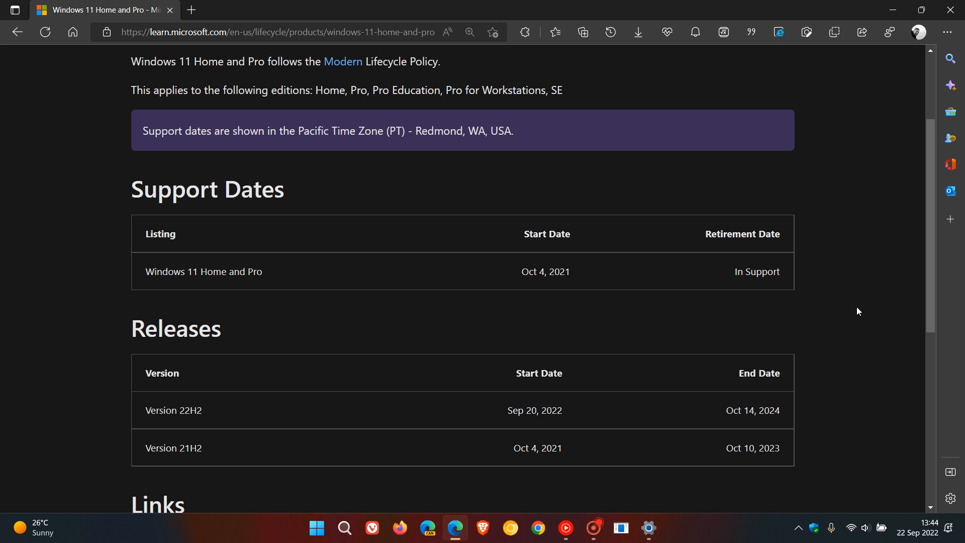
# Step: Switch back to the Settings window showing the Windows Update page
pyautogui.click(647, 528)
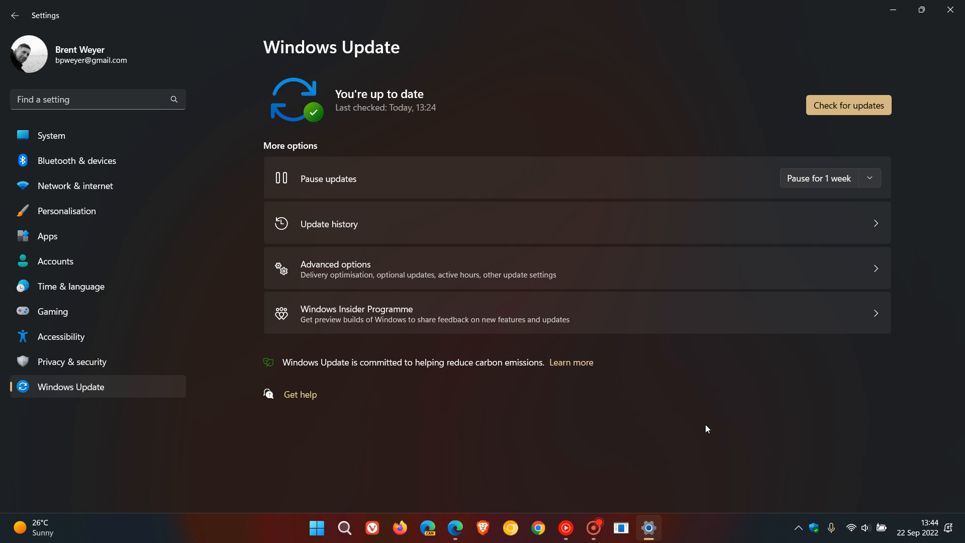
pyautogui.moveTo(693, 426)
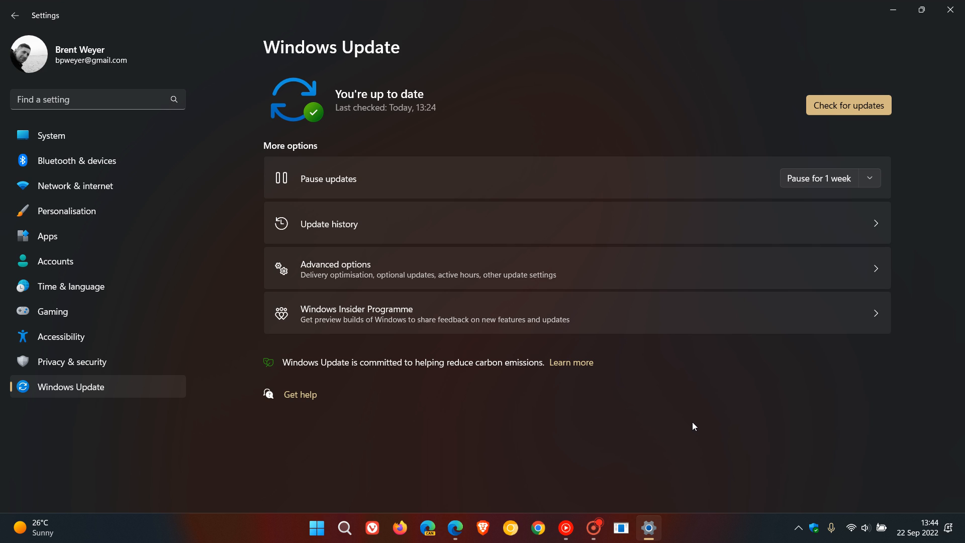
pyautogui.moveTo(718, 394)
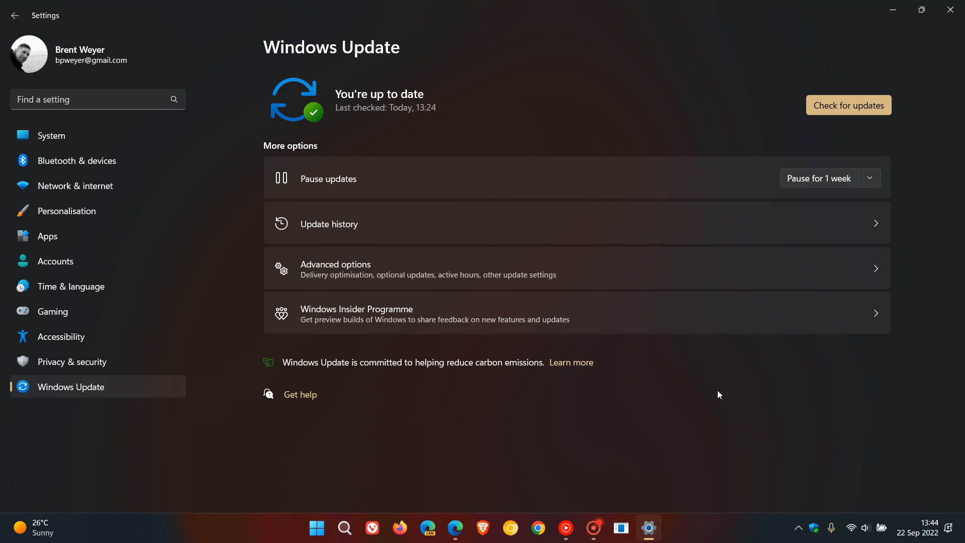
pyautogui.moveTo(739, 342)
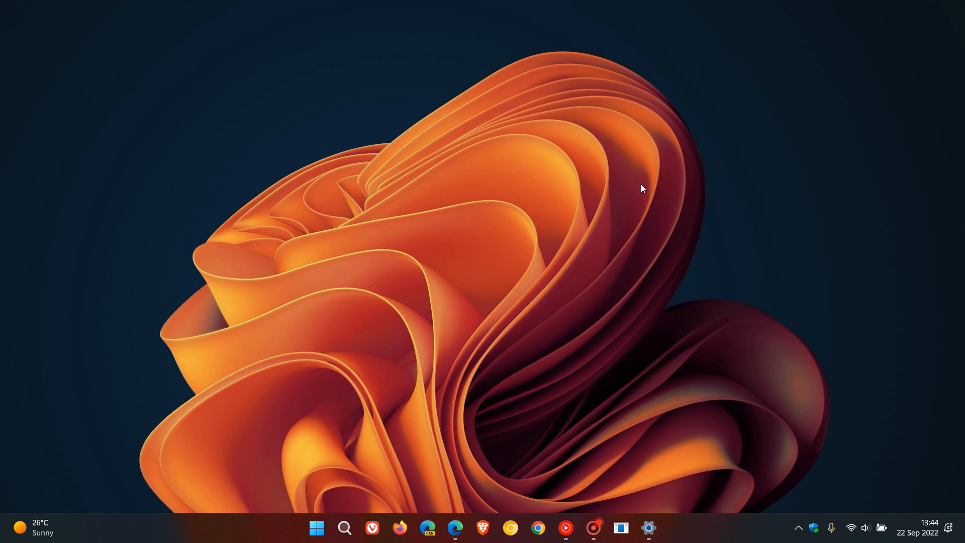
pyautogui.moveTo(661, 204)
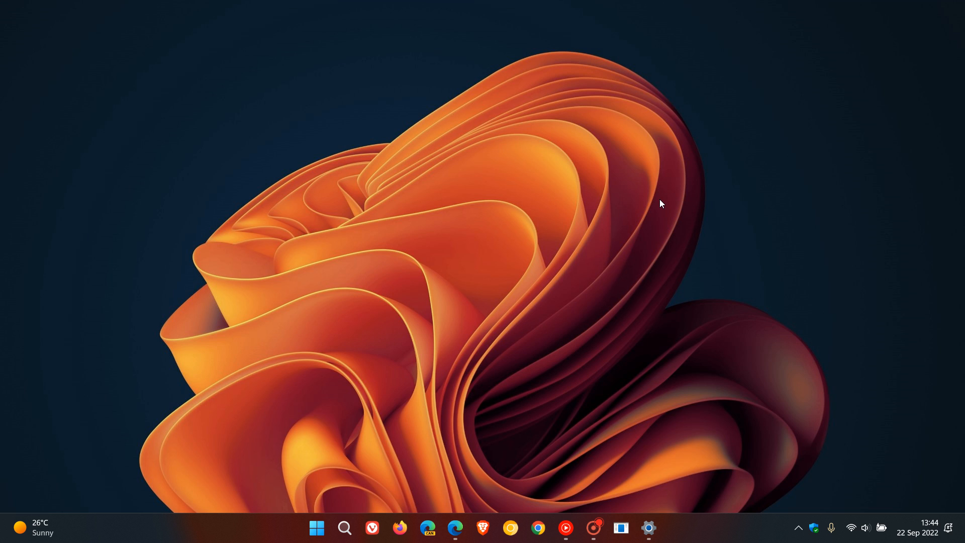